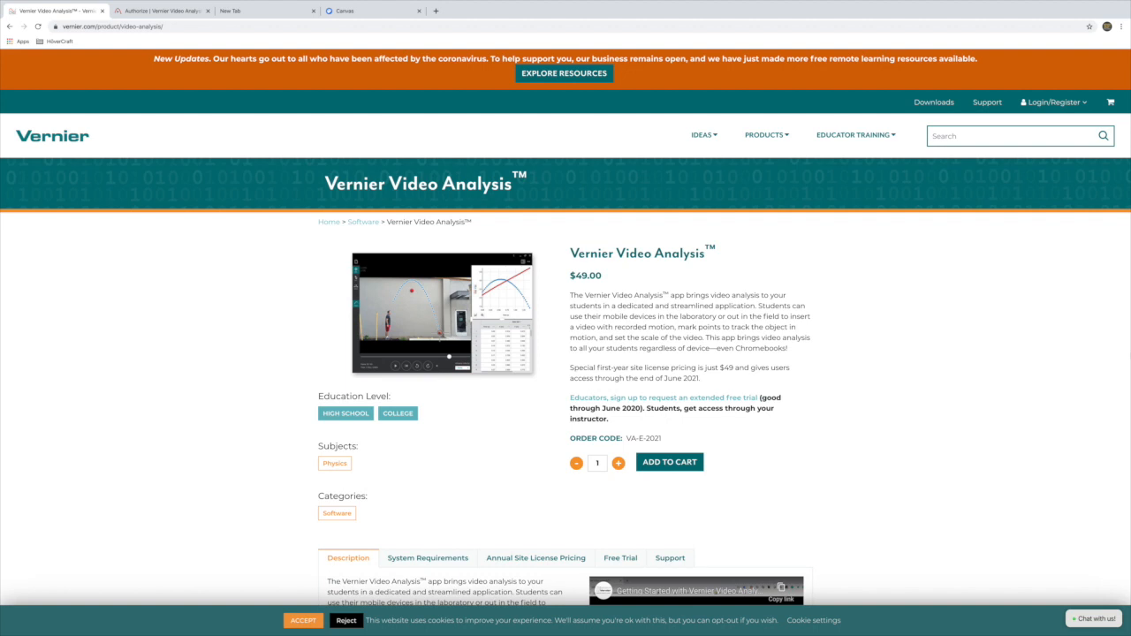
mouse_move(922, 190)
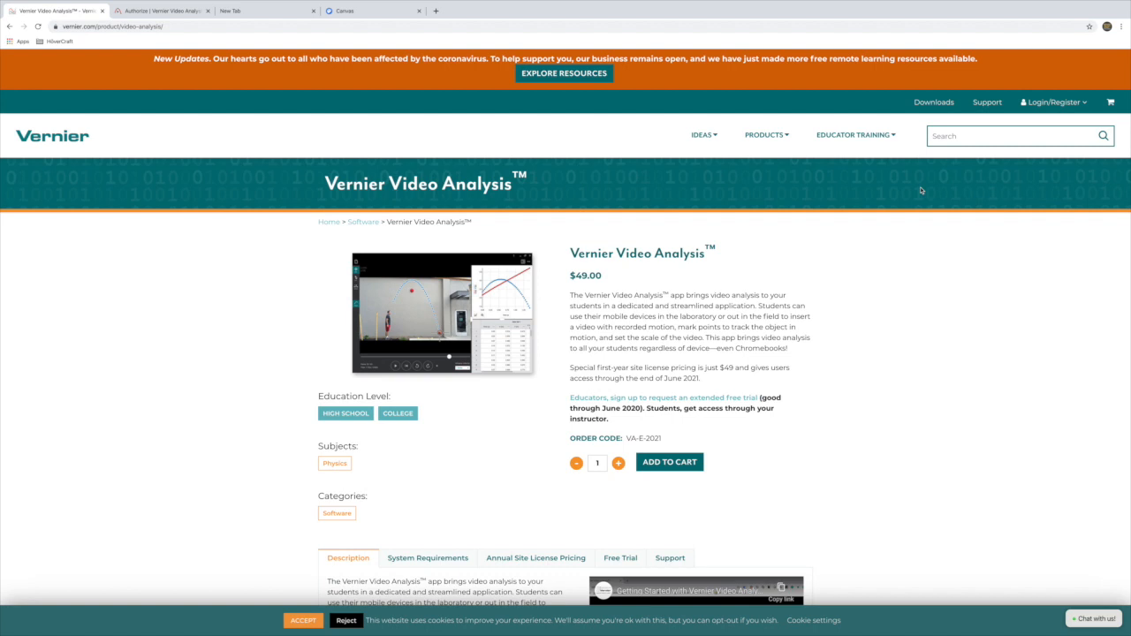
Step: Load the cart-collision lab video into the analysis window
click(162, 11)
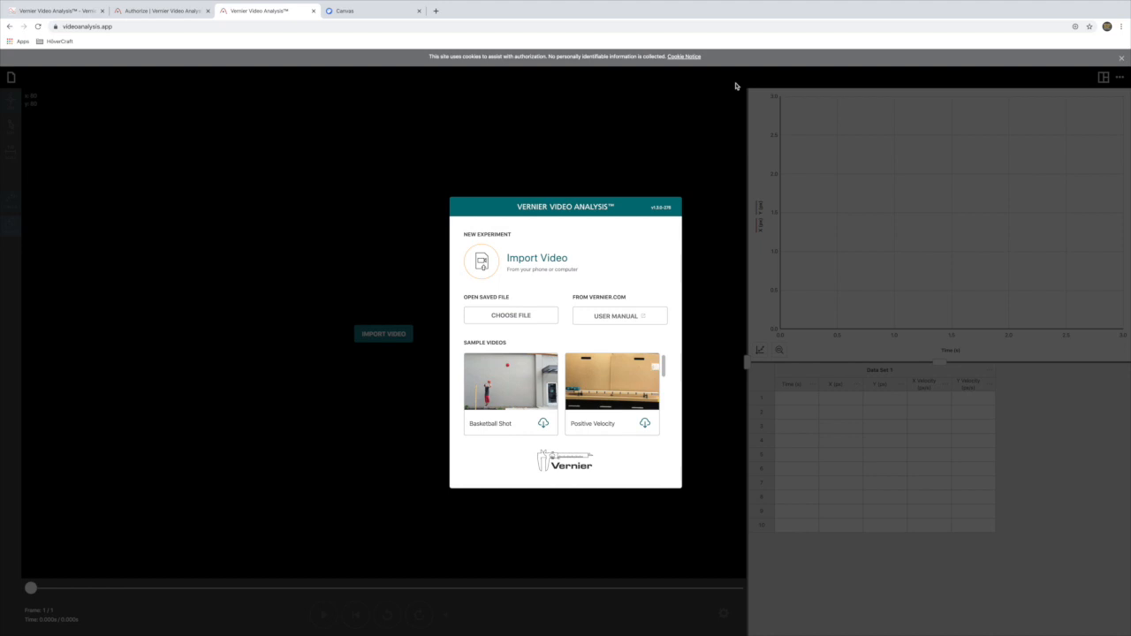
mouse_move(625, 162)
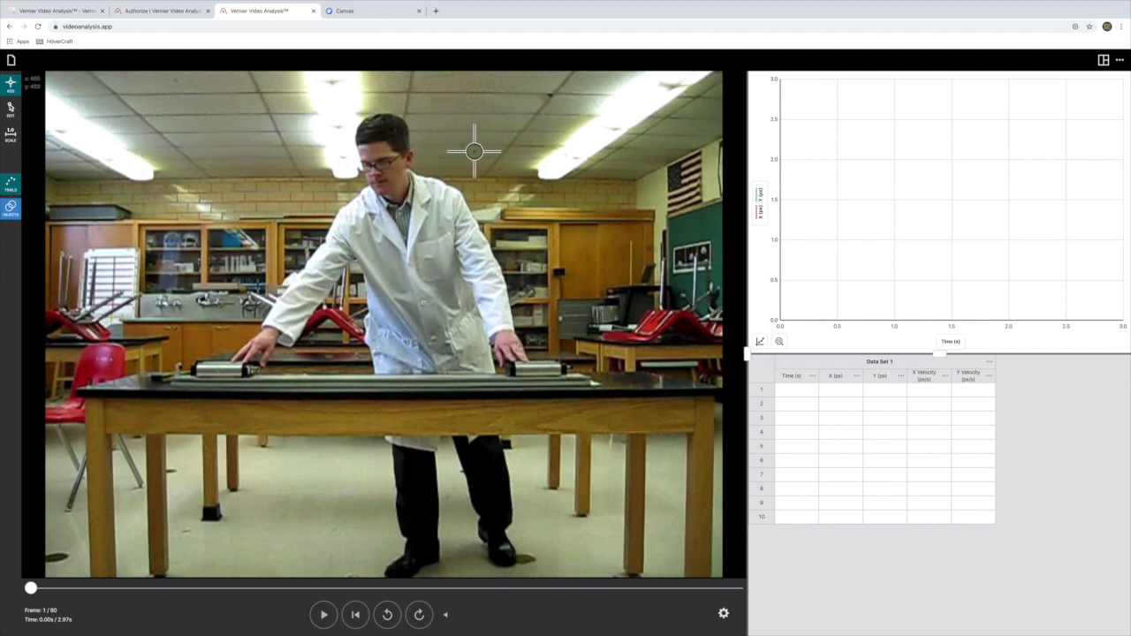
mouse_move(484, 116)
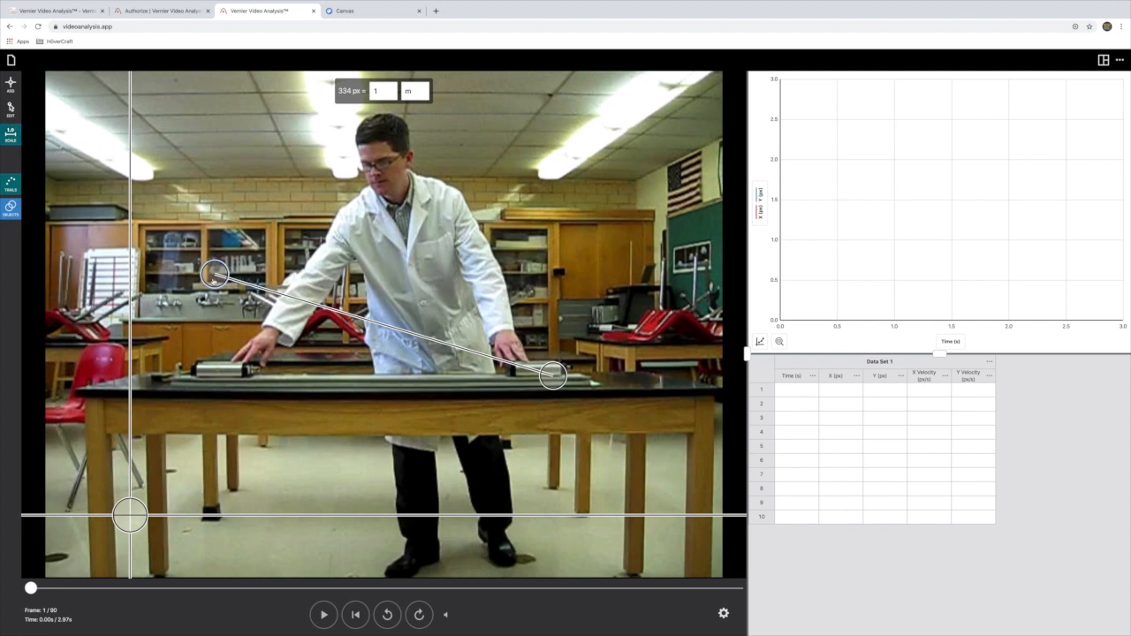
Step: Stretch the scale line along the track and confirm the distance scale
drag(214, 272, 180, 369)
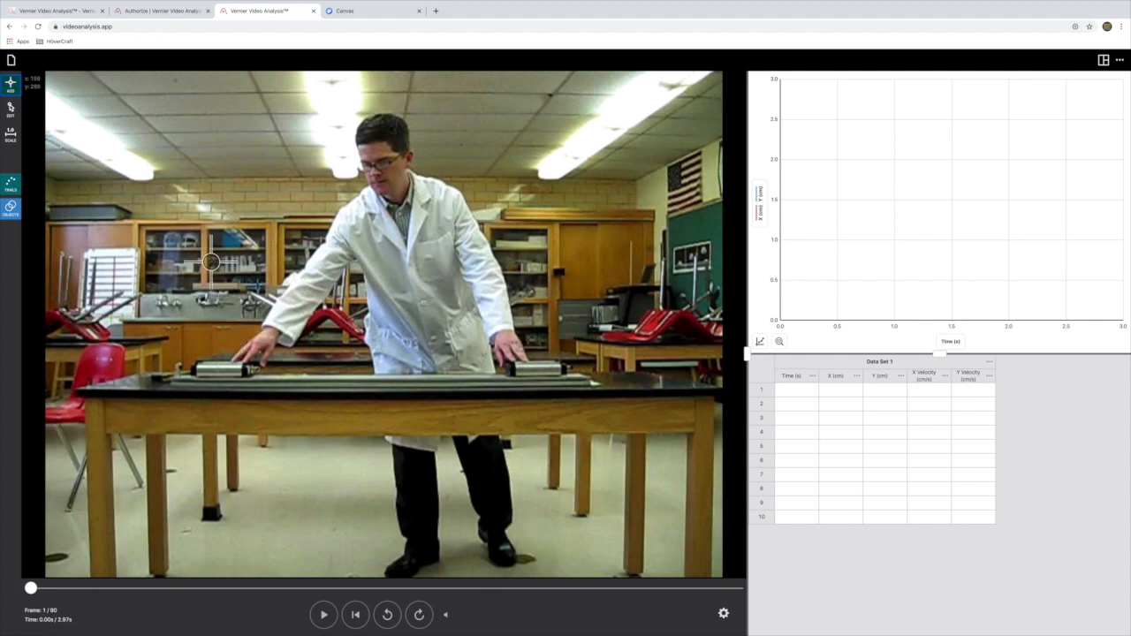
click(419, 615)
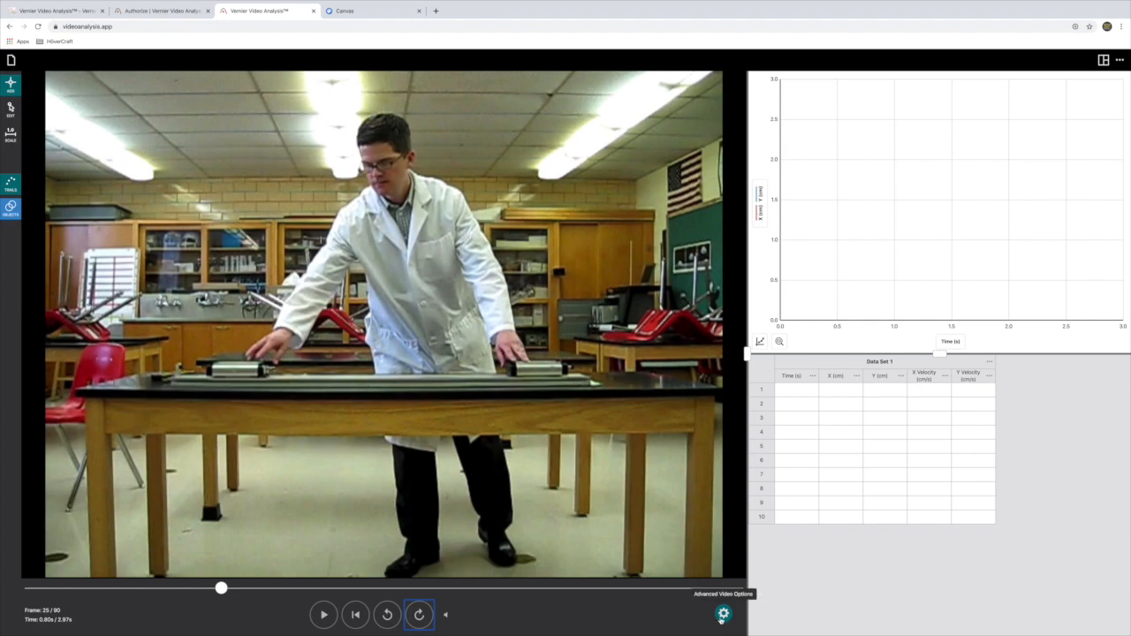
Step: Change Advance Frames from 1 Frame to 5 Frames in Advanced Video Options
click(722, 615)
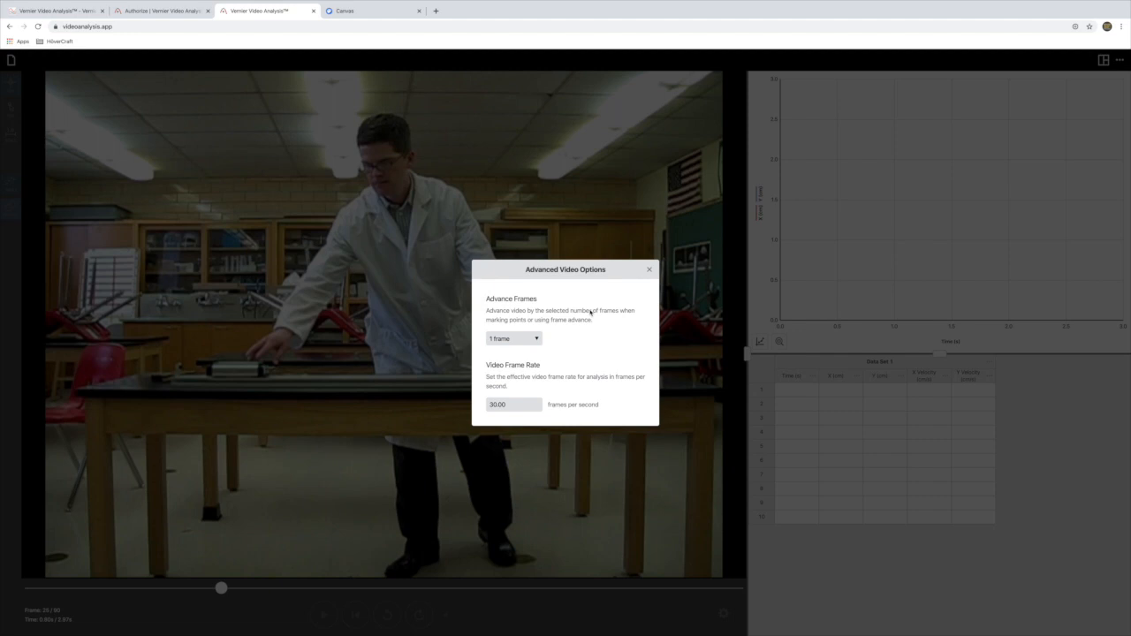
mouse_move(541, 334)
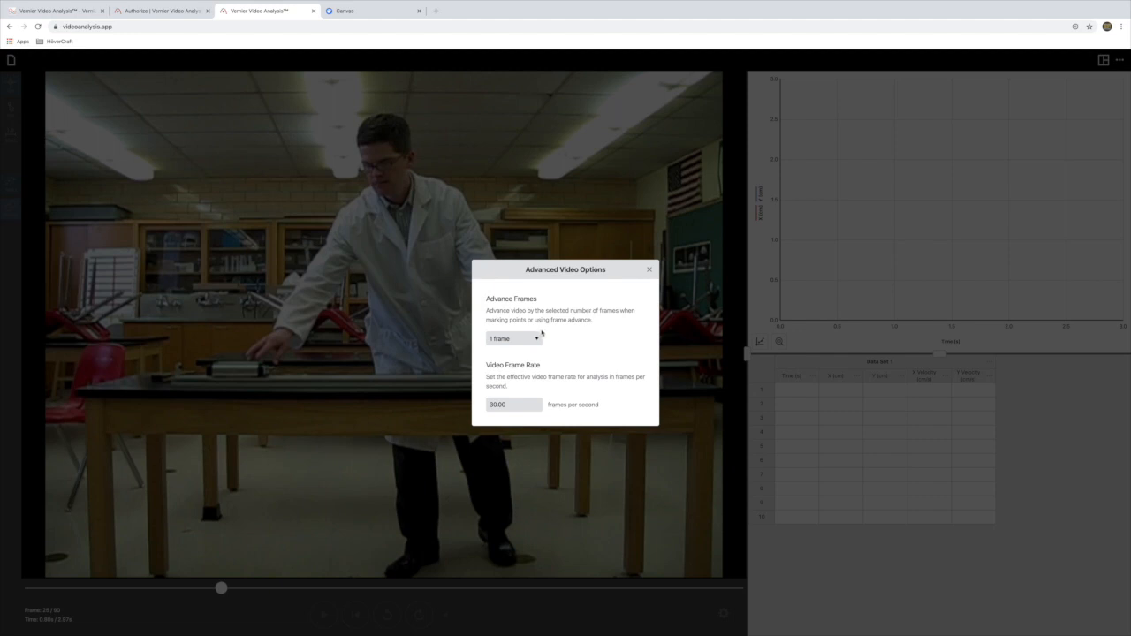
click(513, 339)
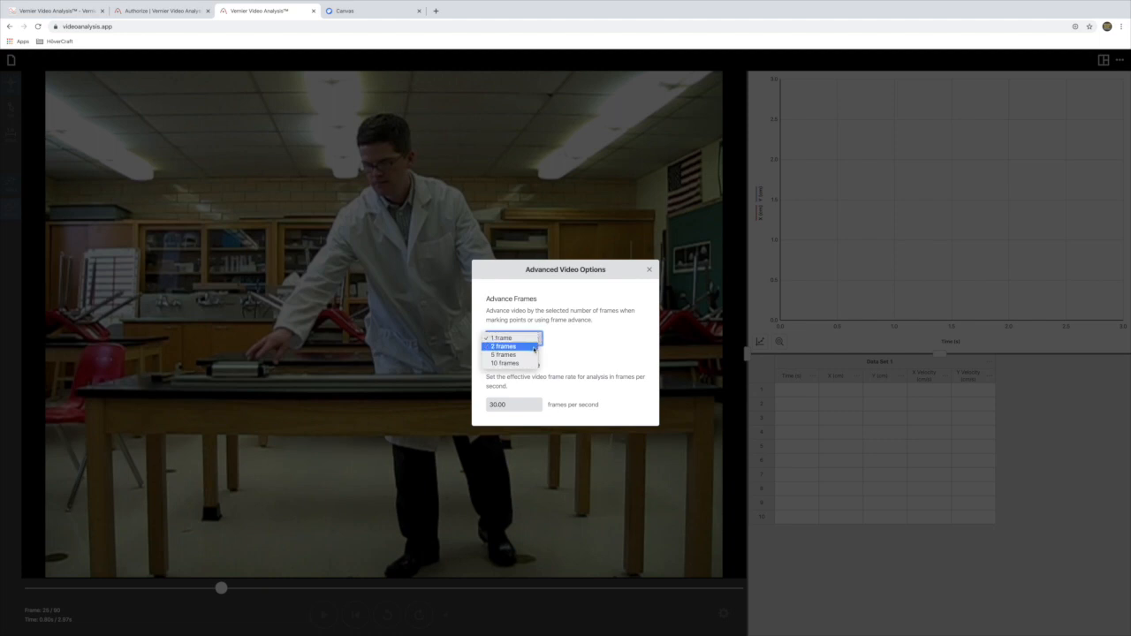
click(502, 353)
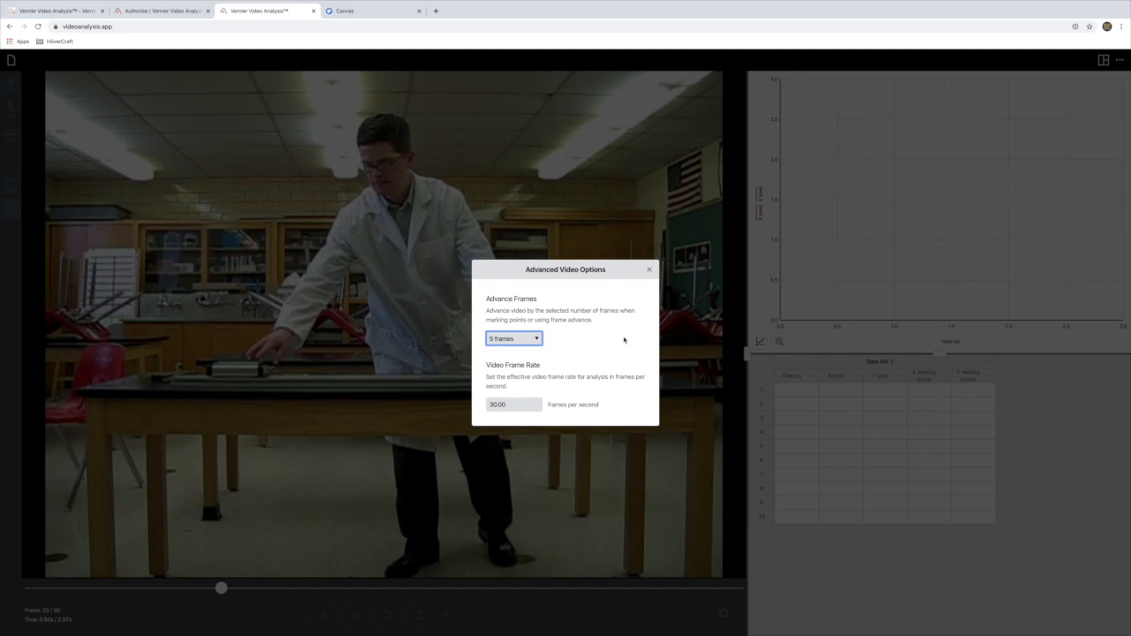
click(650, 269)
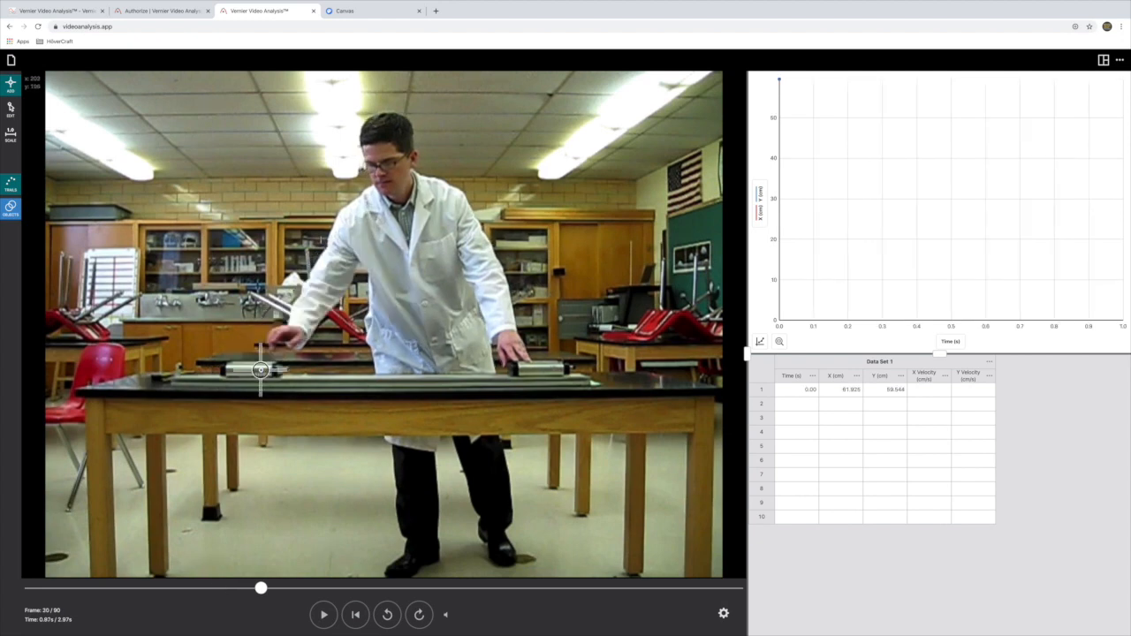
Step: Mark the cart's position in three successive frames, starting the rising X-position plot
click(216, 339)
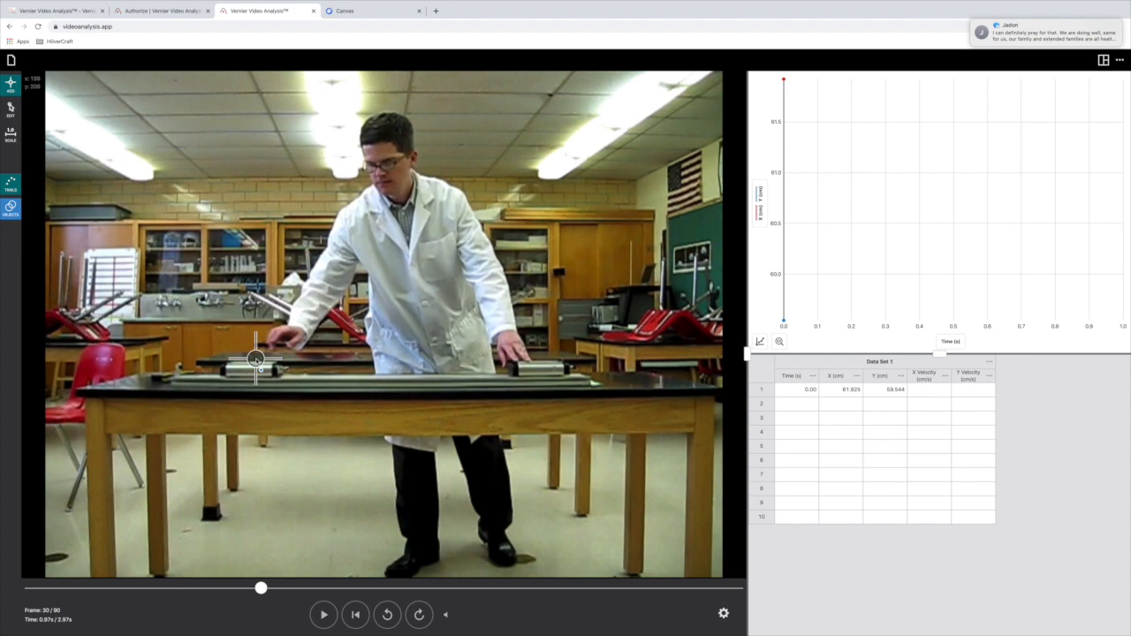
click(285, 371)
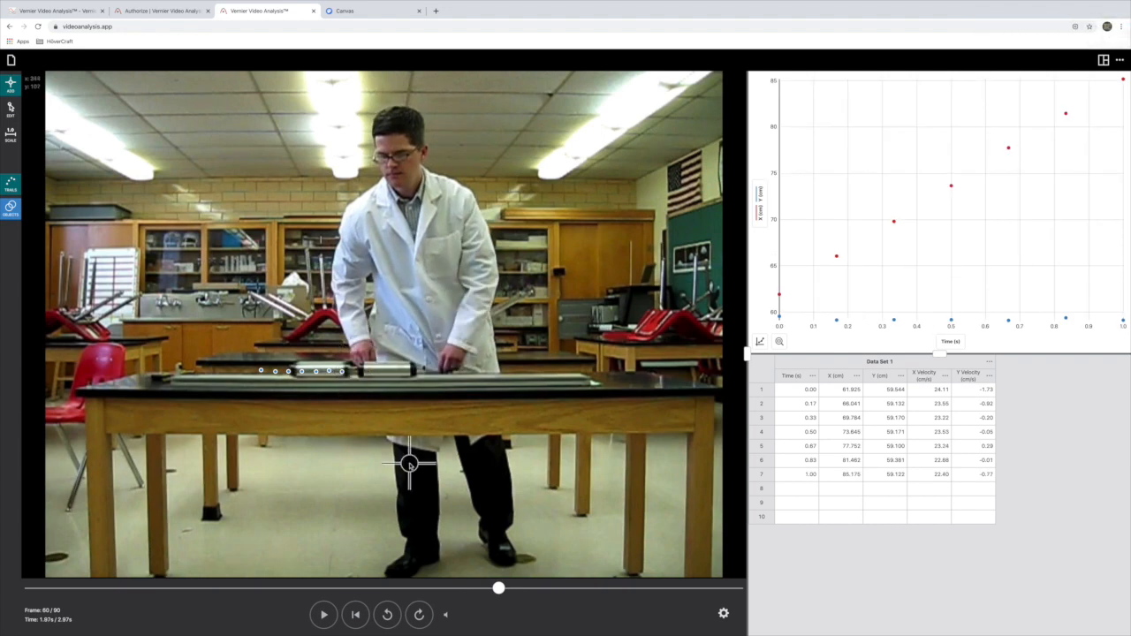
click(387, 615)
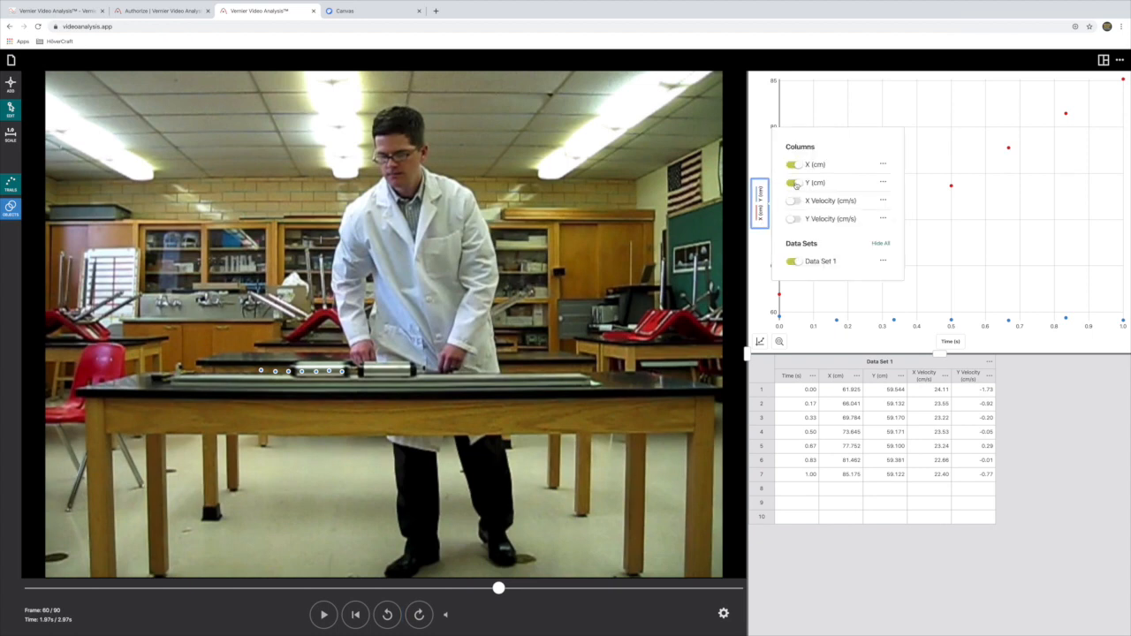
click(791, 182)
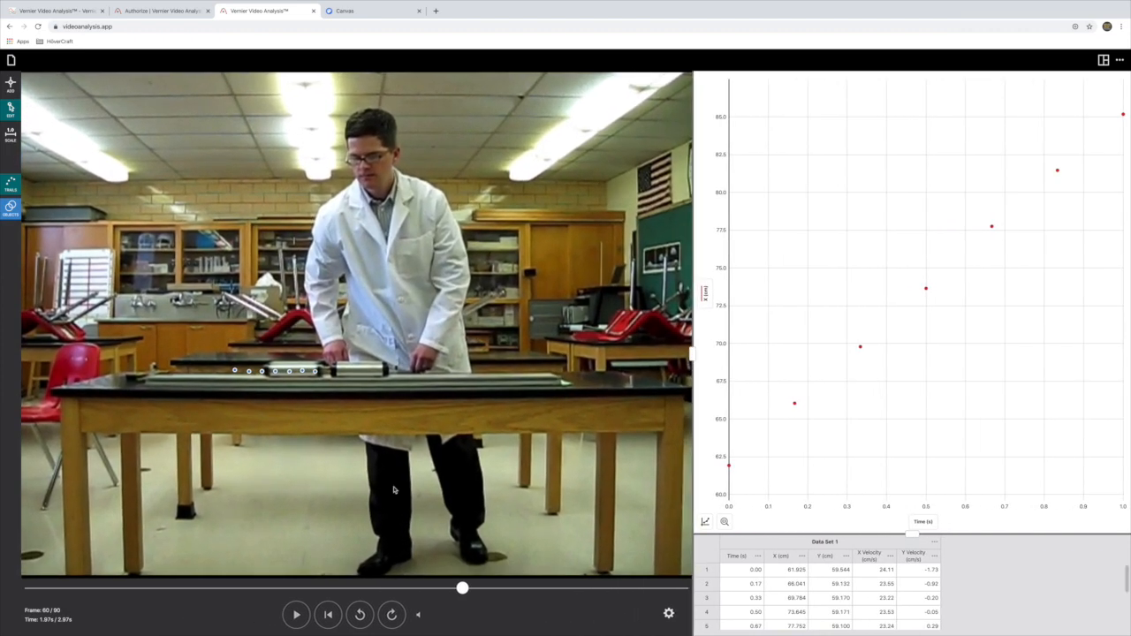
mouse_move(382, 523)
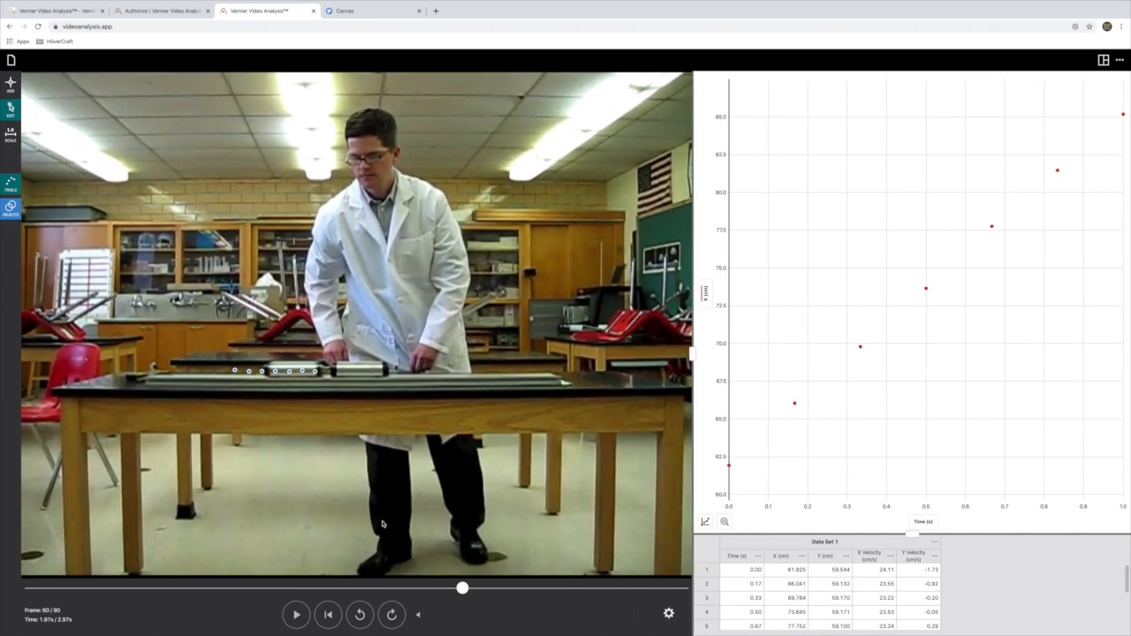
click(392, 615)
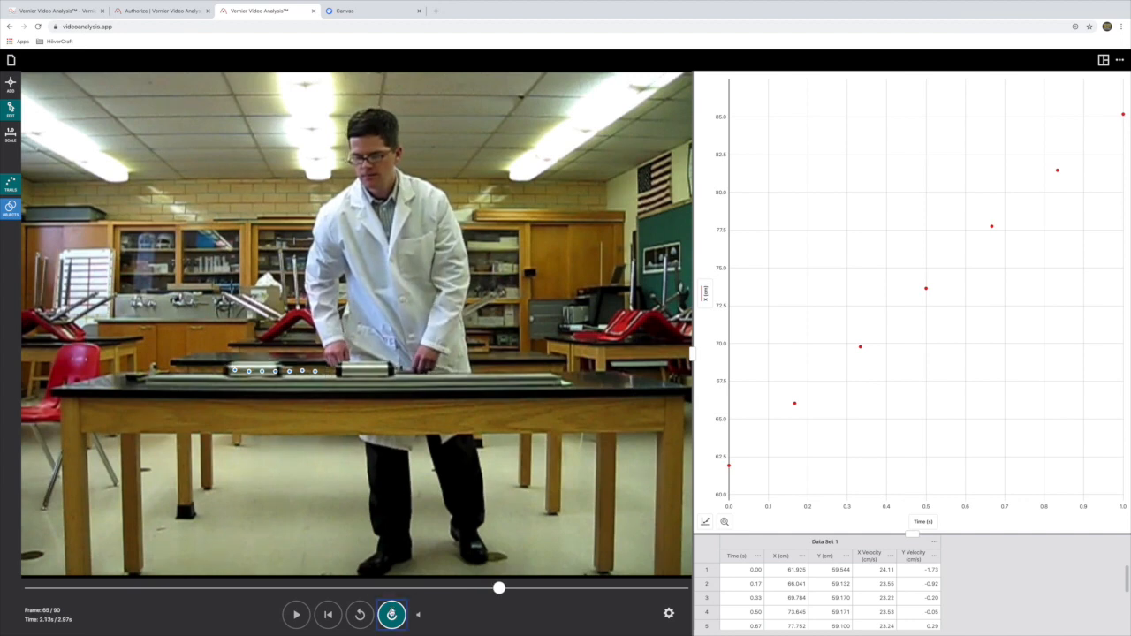
click(392, 615)
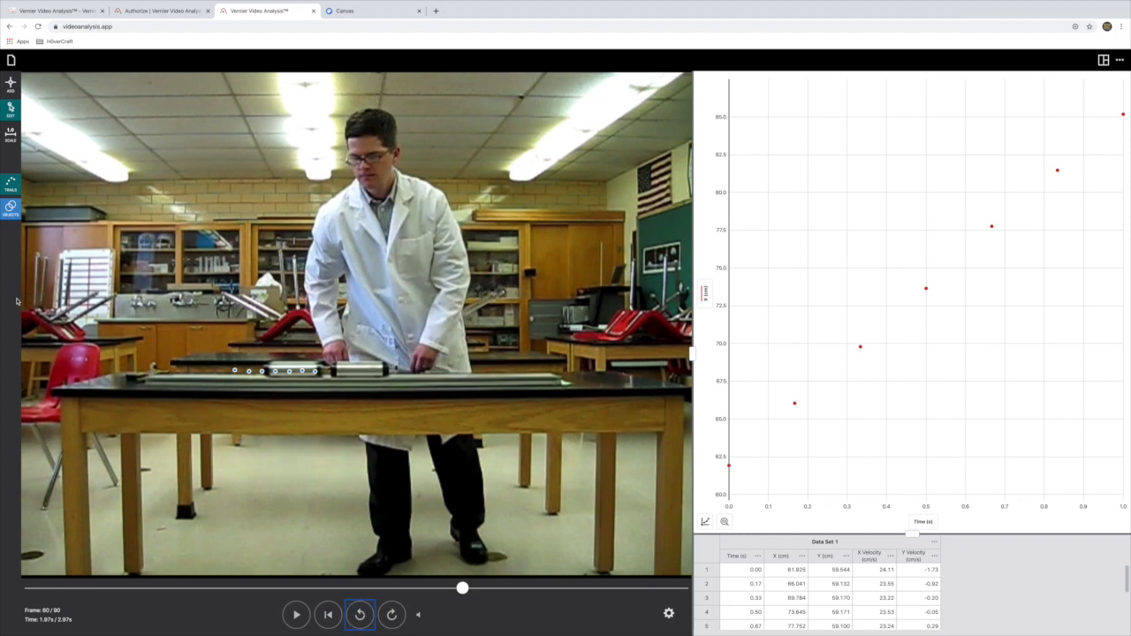
mouse_move(4, 273)
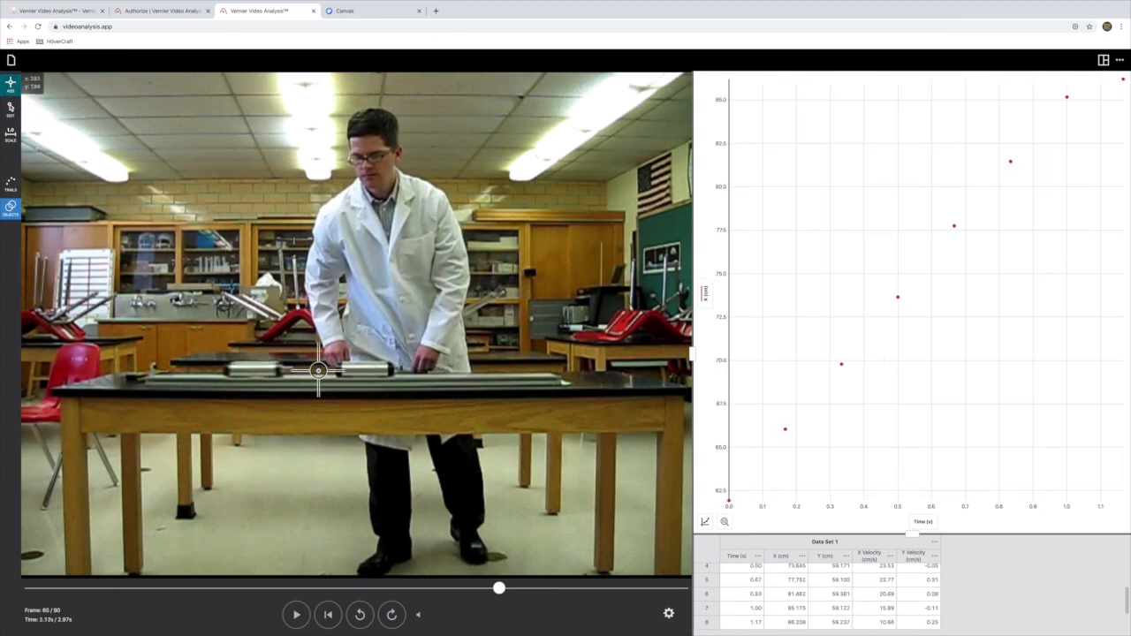
Step: Widen the graph pane so the full rising-then-falling position plot is visible
drag(318, 371, 279, 372)
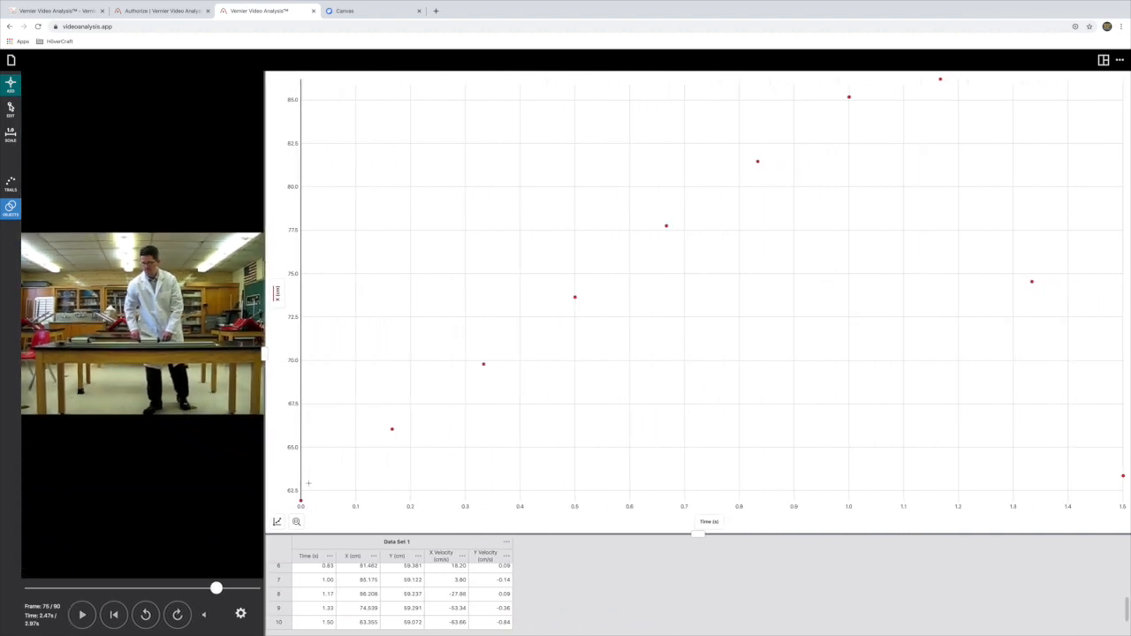
mouse_move(502, 361)
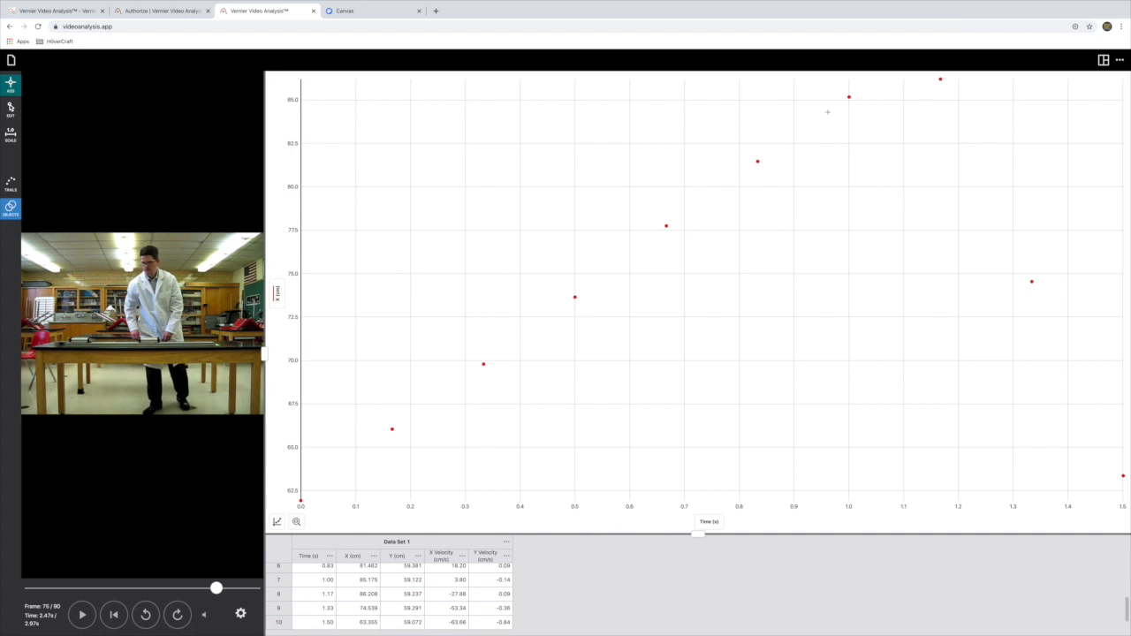
mouse_move(911, 96)
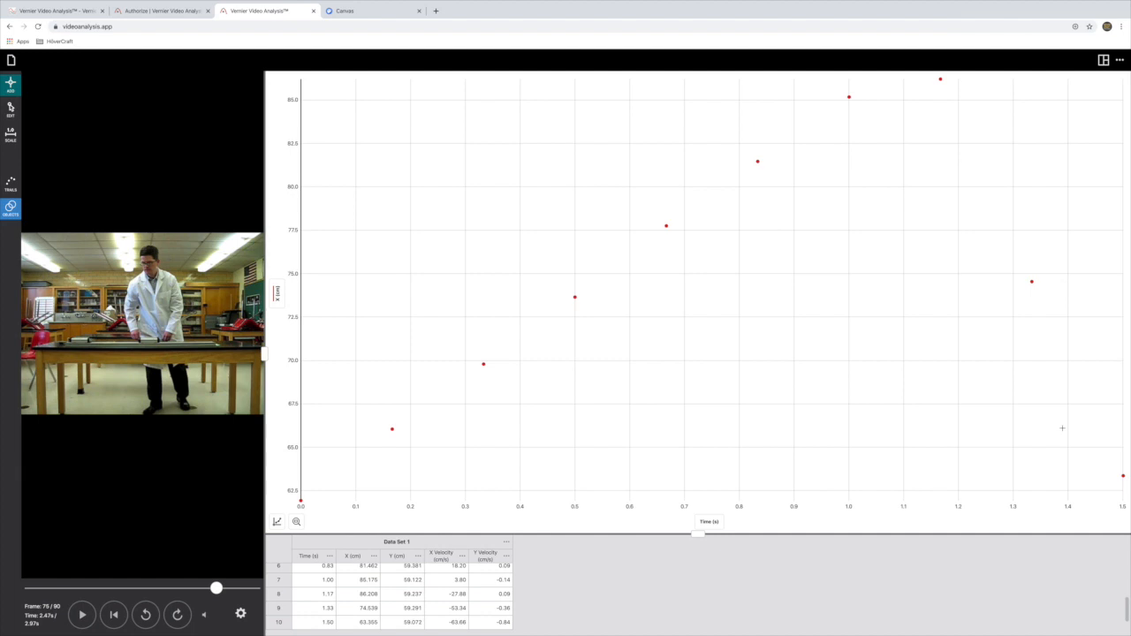
mouse_move(209, 385)
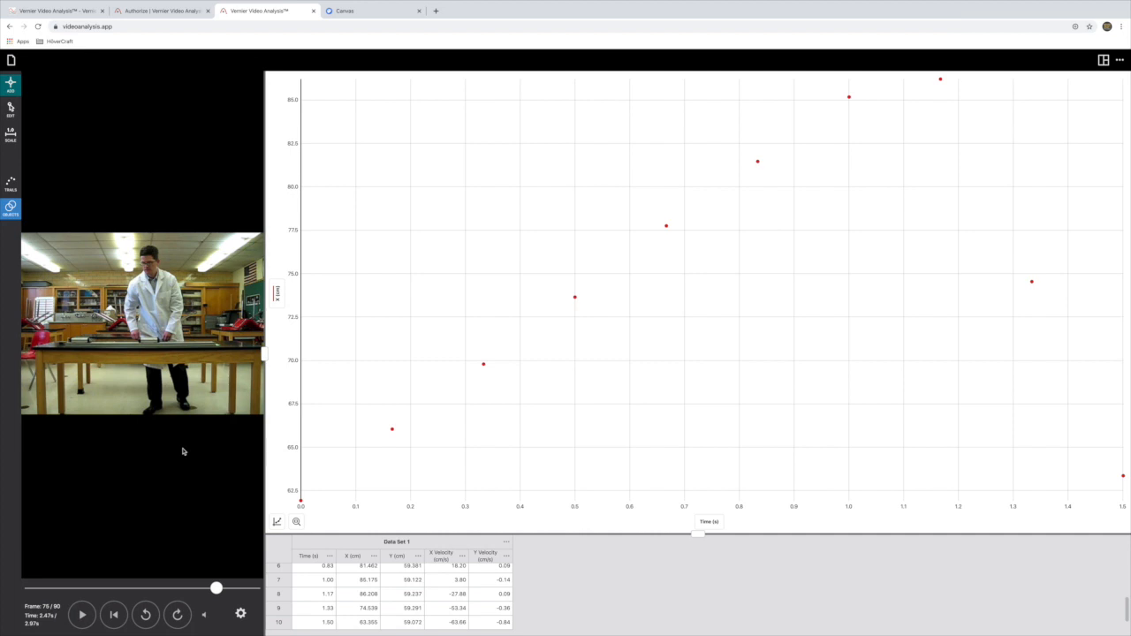
mouse_move(887, 123)
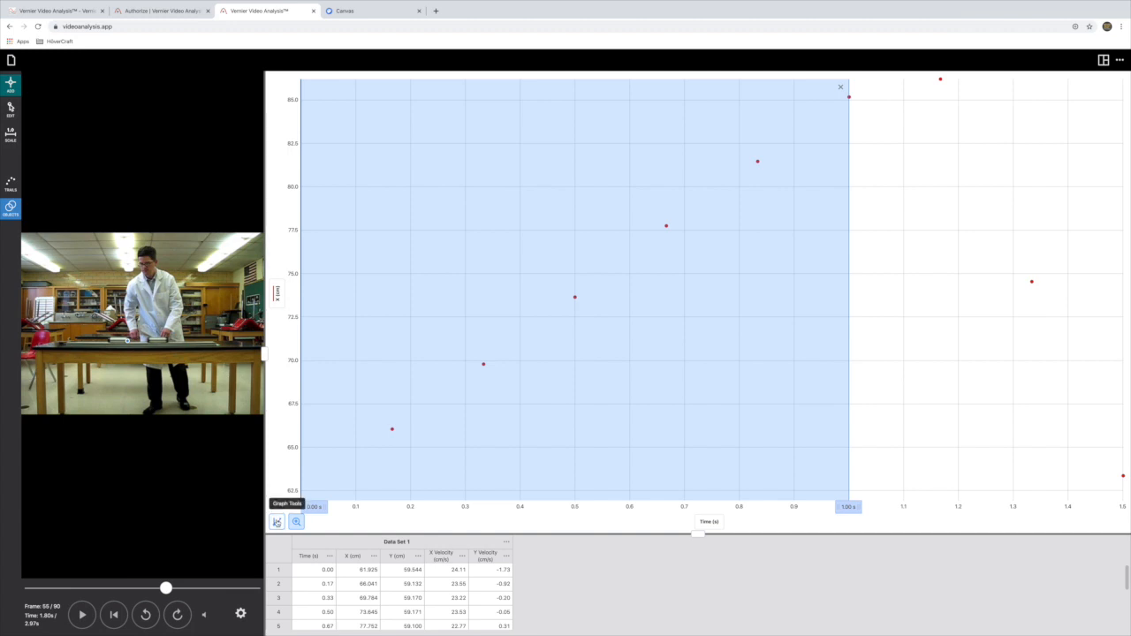
Step: Apply a Linear curve fit to the selected pre-collision position points
click(275, 521)
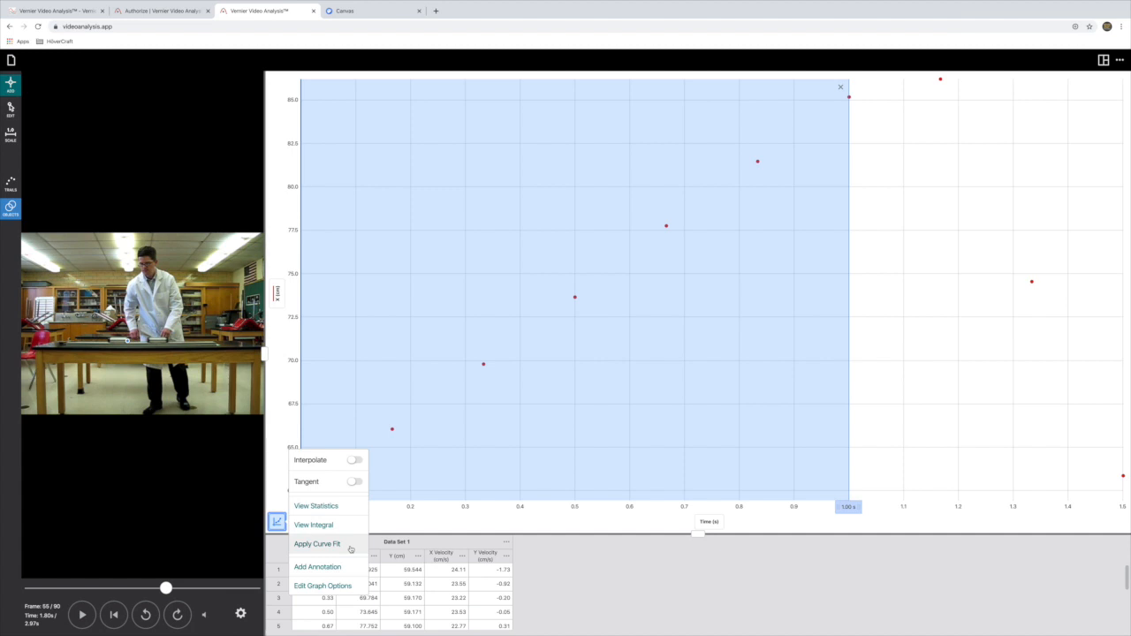
click(316, 545)
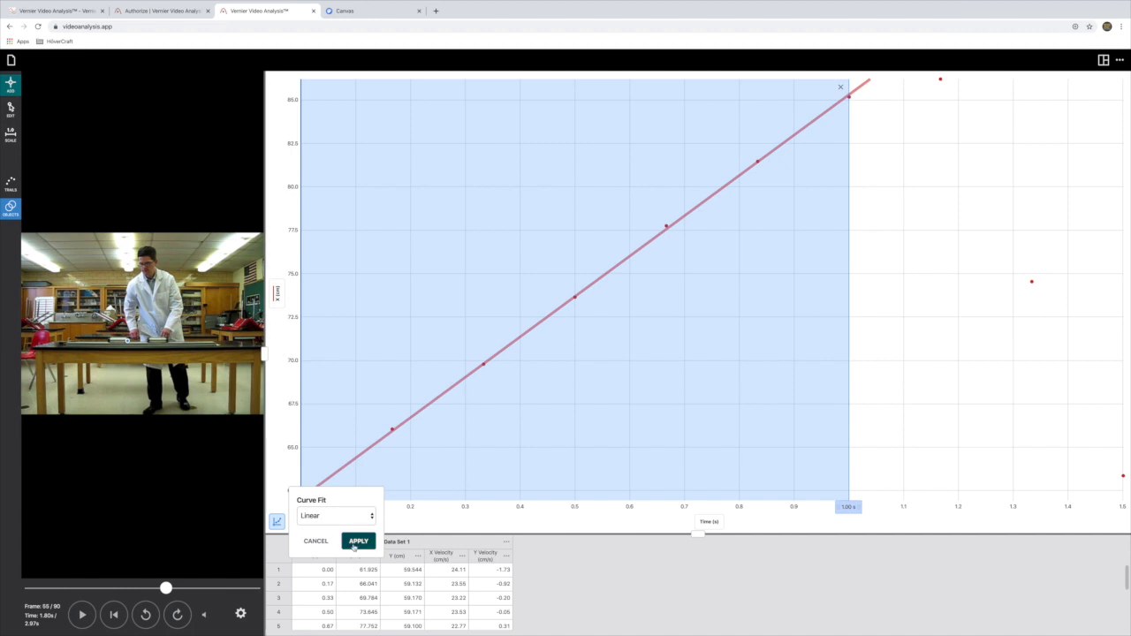
click(357, 541)
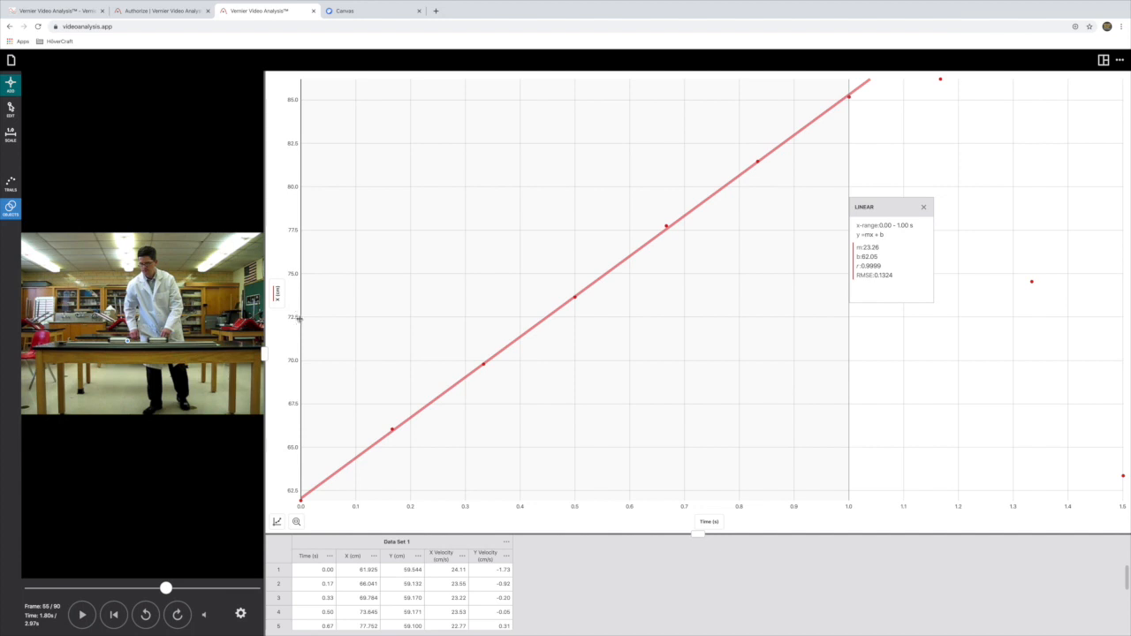
mouse_move(558, 501)
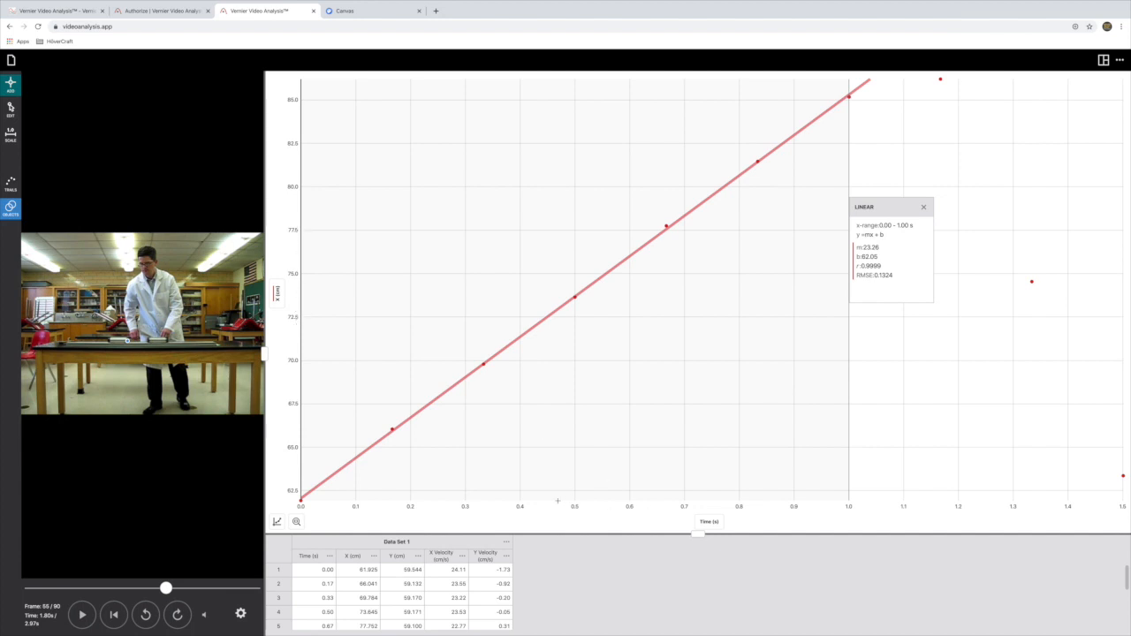
mouse_move(618, 498)
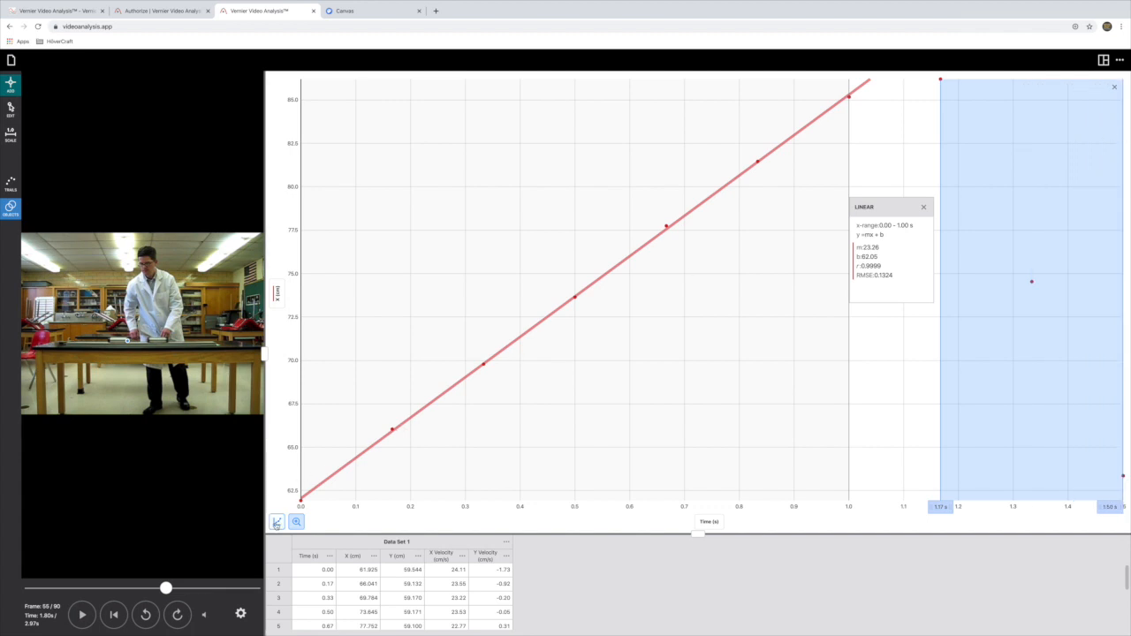
Step: Apply a Linear curve fit to the post-collision points, then switch to the Chrome worksheet
click(276, 521)
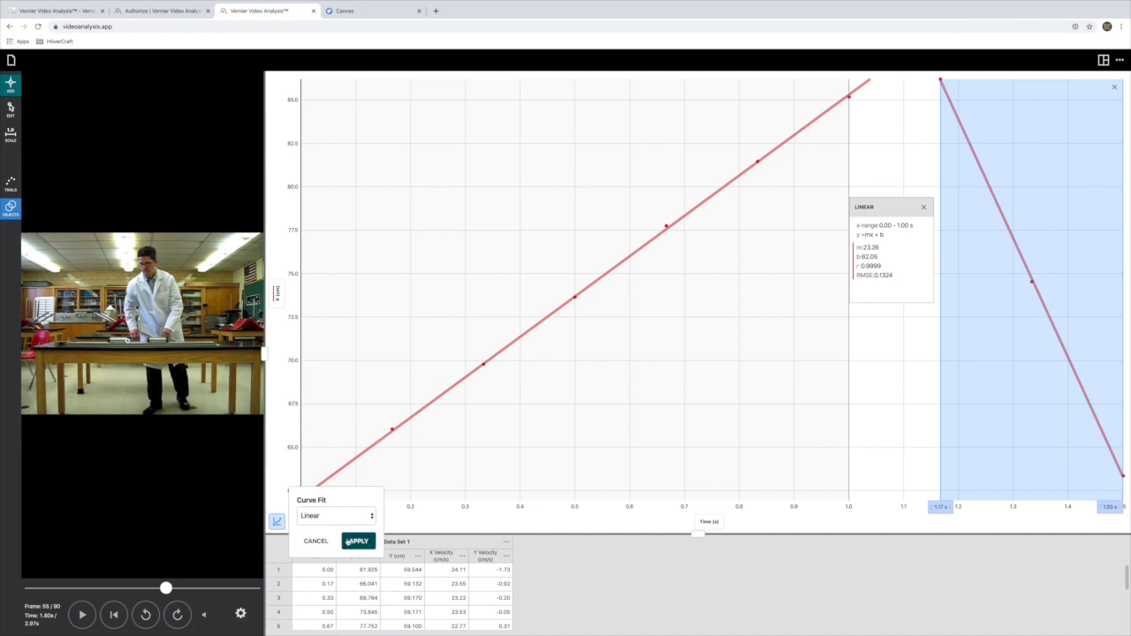
click(357, 541)
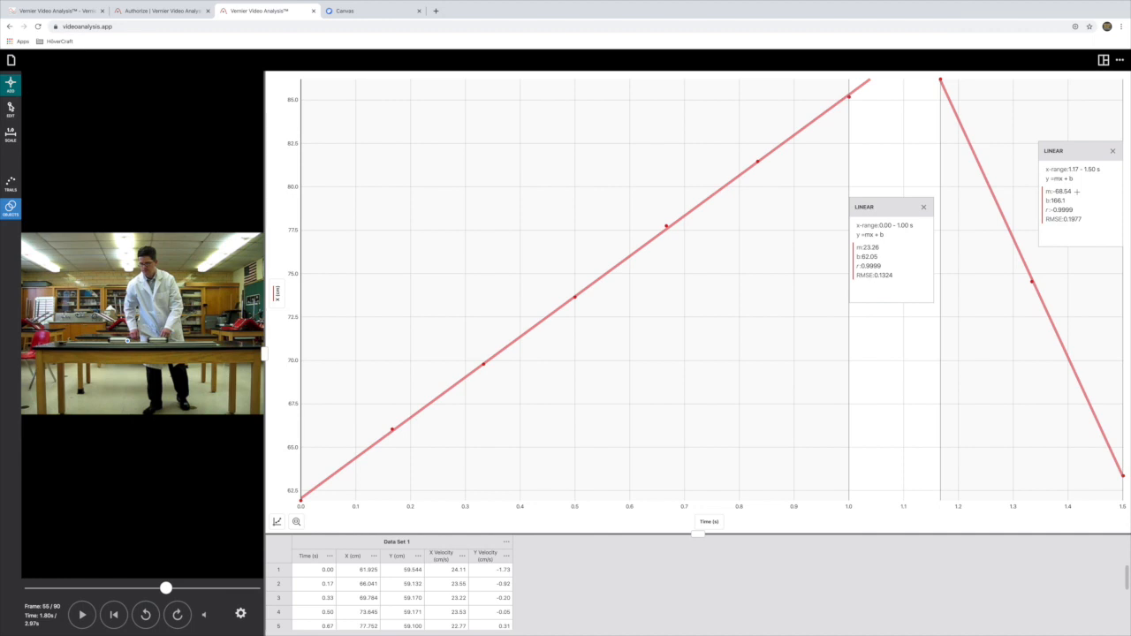
click(371, 30)
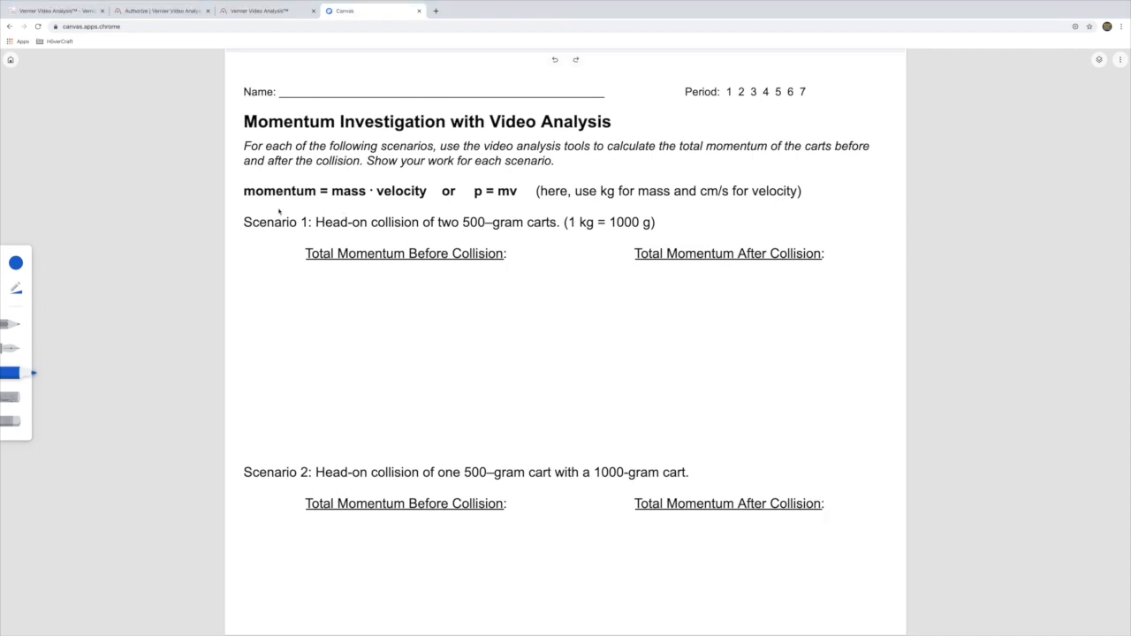
mouse_move(410, 202)
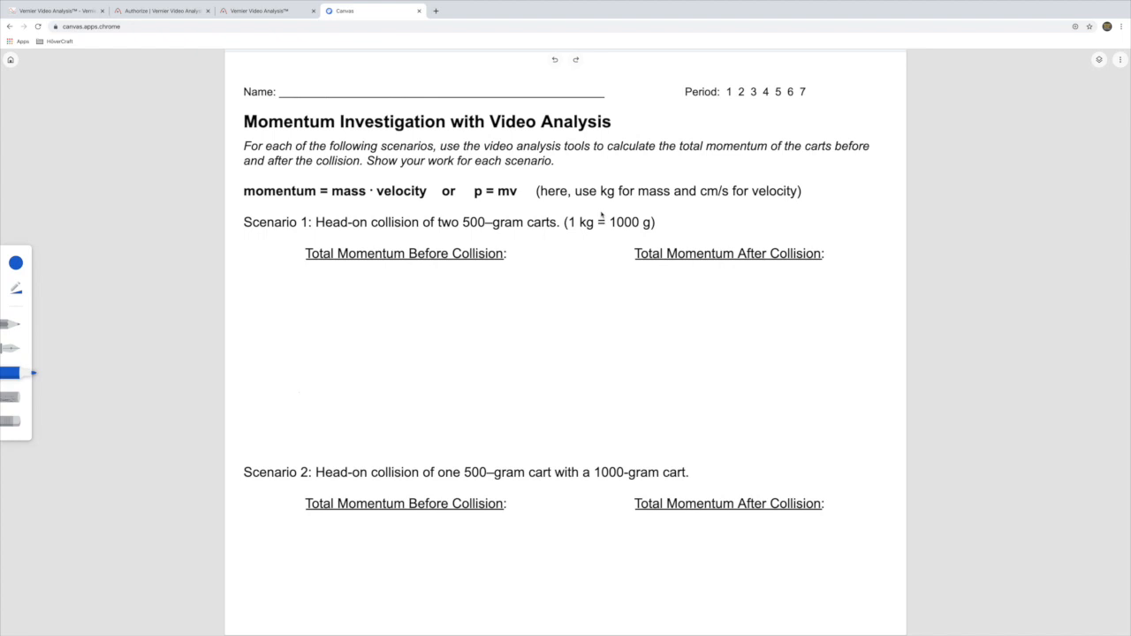
mouse_move(286, 283)
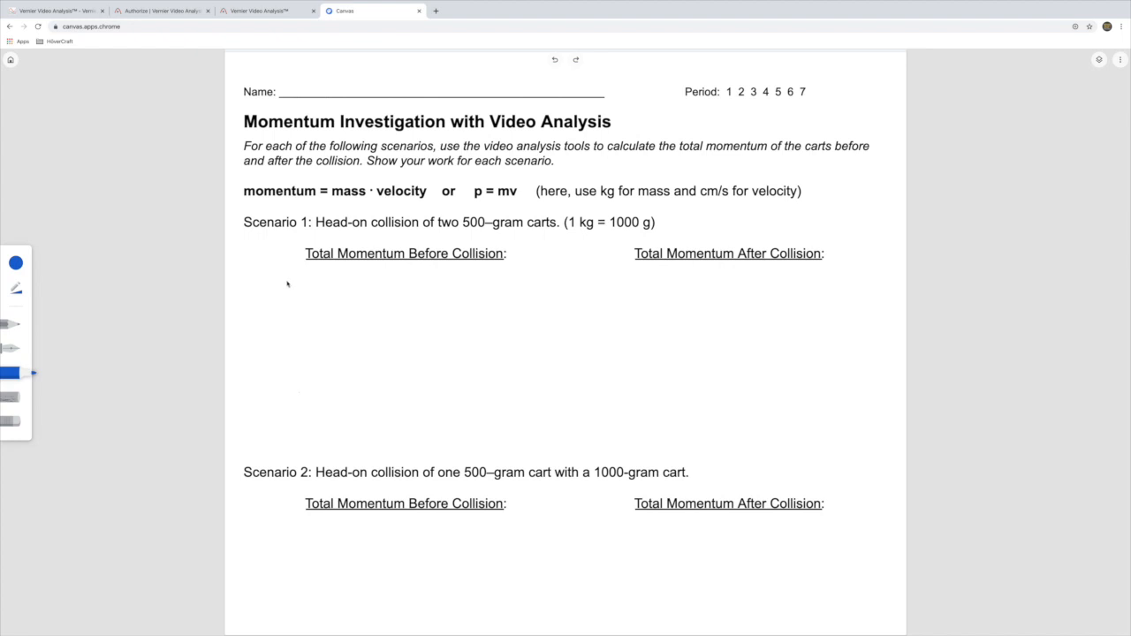
mouse_move(407, 309)
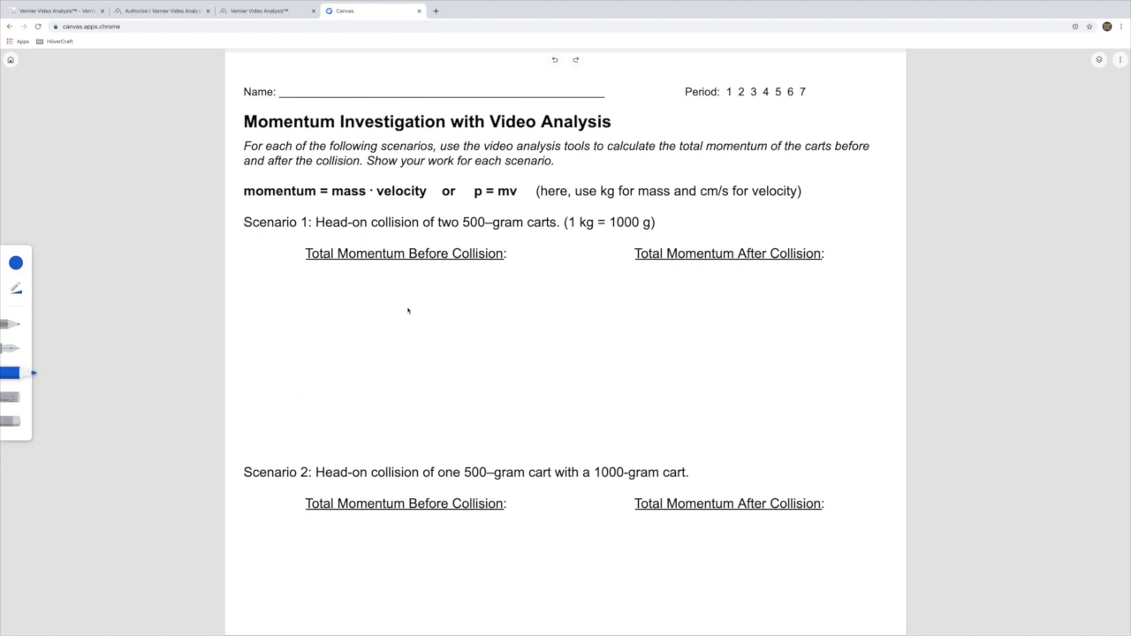
Step: Handwrite 1 and (0.5 kg)(23.26 cm/s) under Total Momentum Before Collision, with a column divider
drag(258, 283, 258, 311)
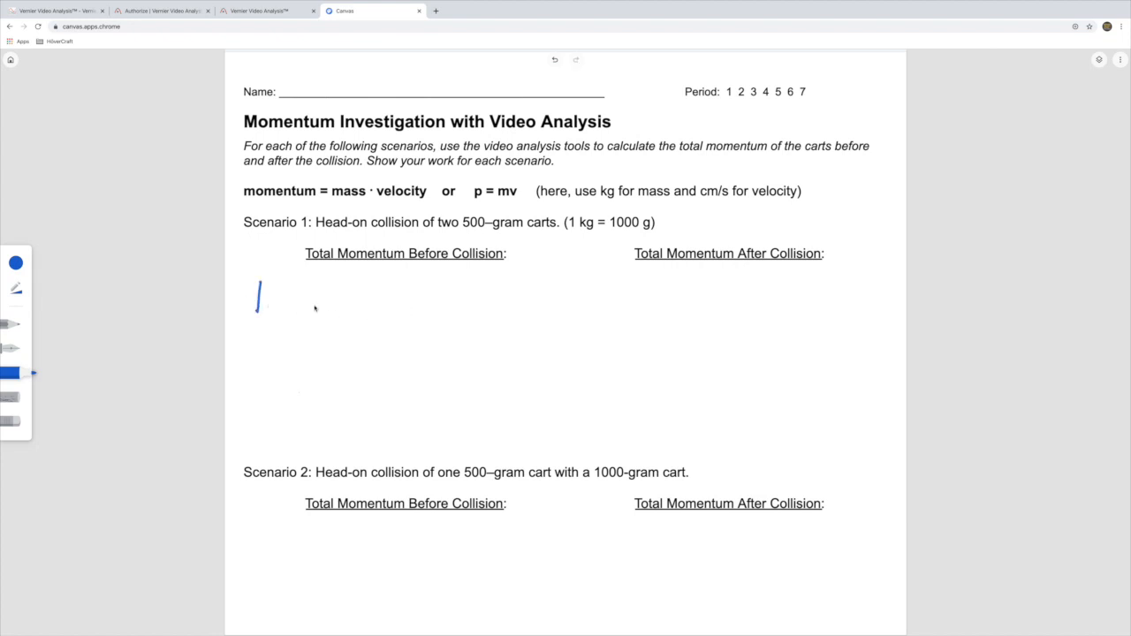
mouse_move(350, 311)
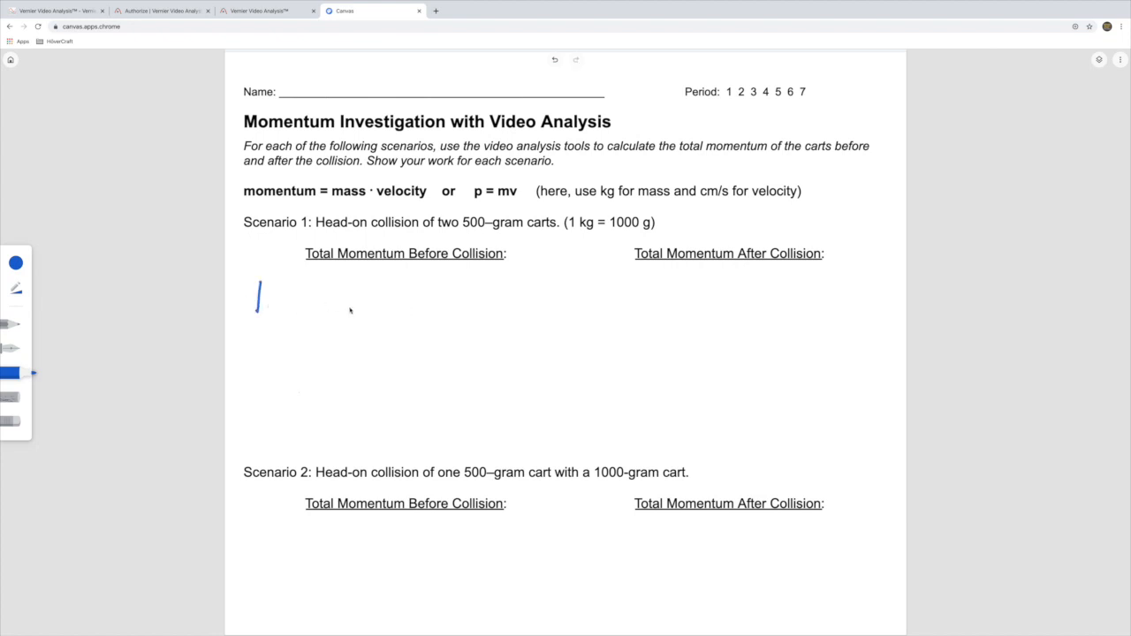
mouse_move(334, 297)
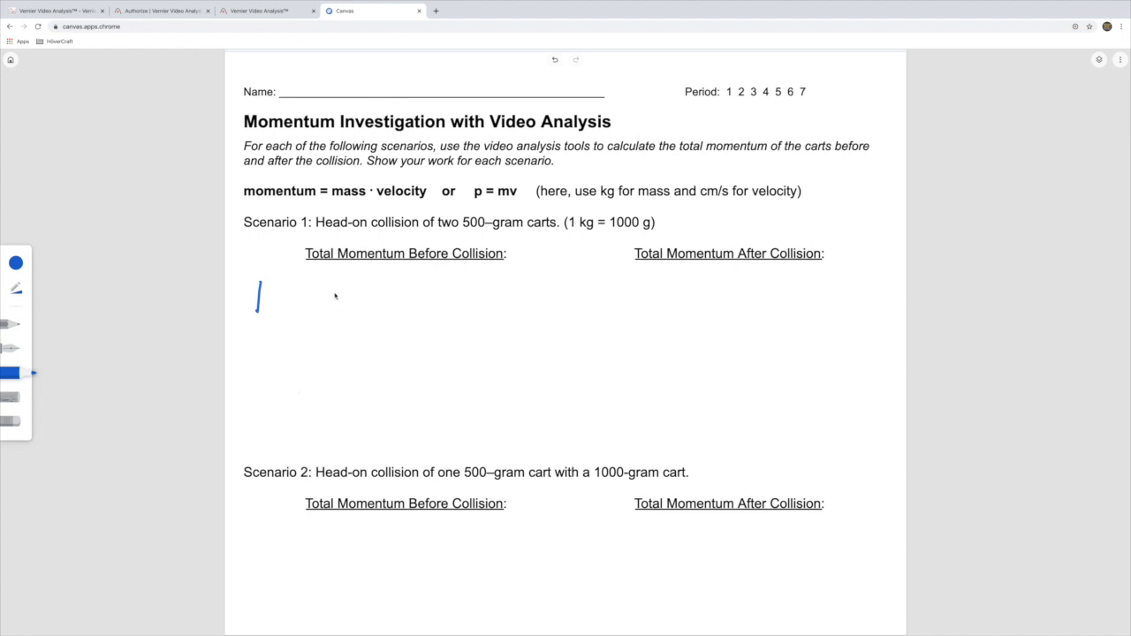
mouse_move(337, 297)
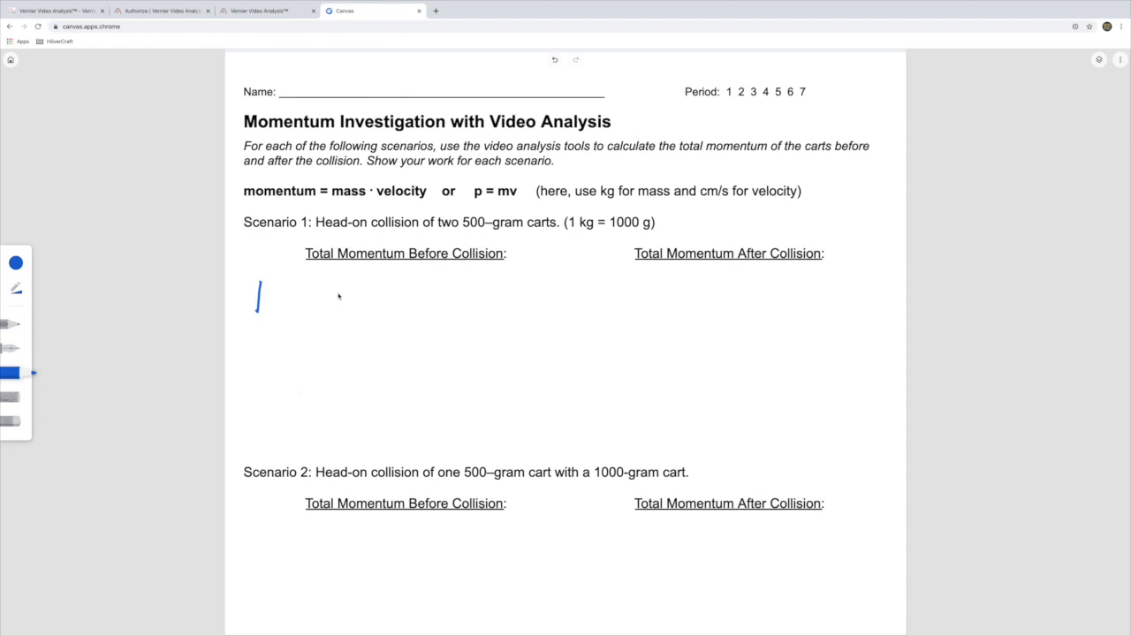
drag(329, 286, 322, 309)
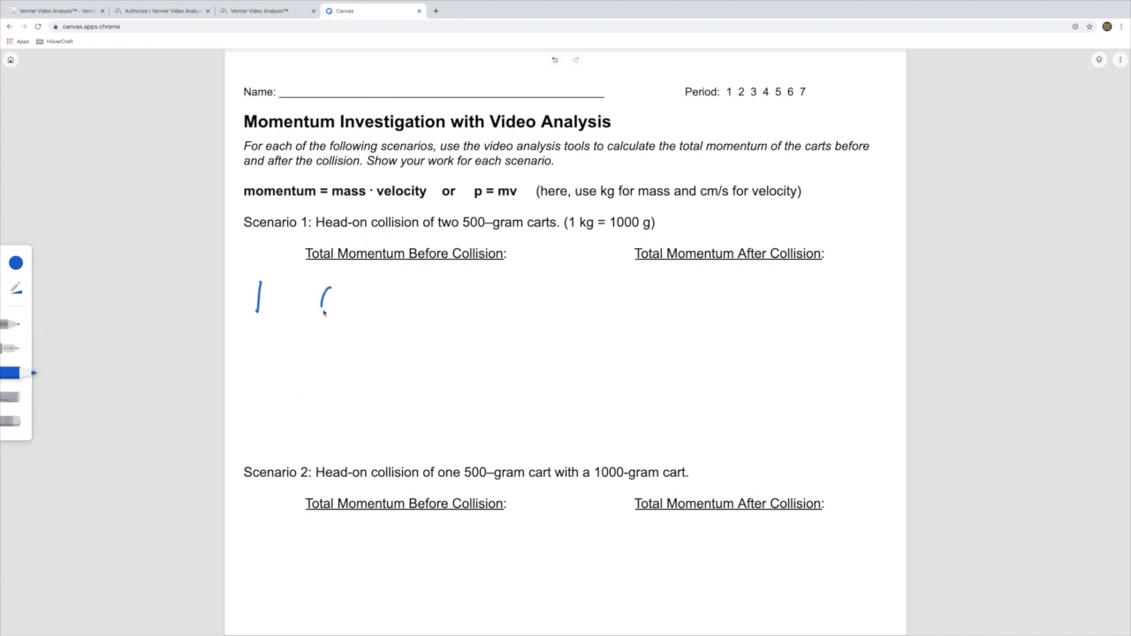
drag(333, 286, 327, 310)
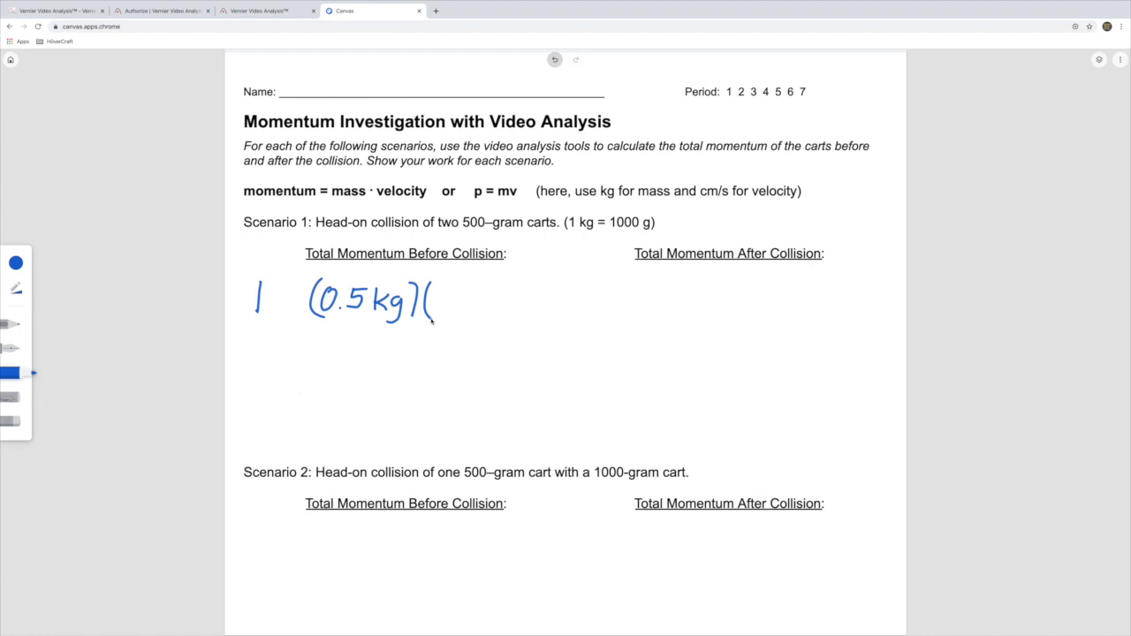
drag(432, 301, 445, 304)
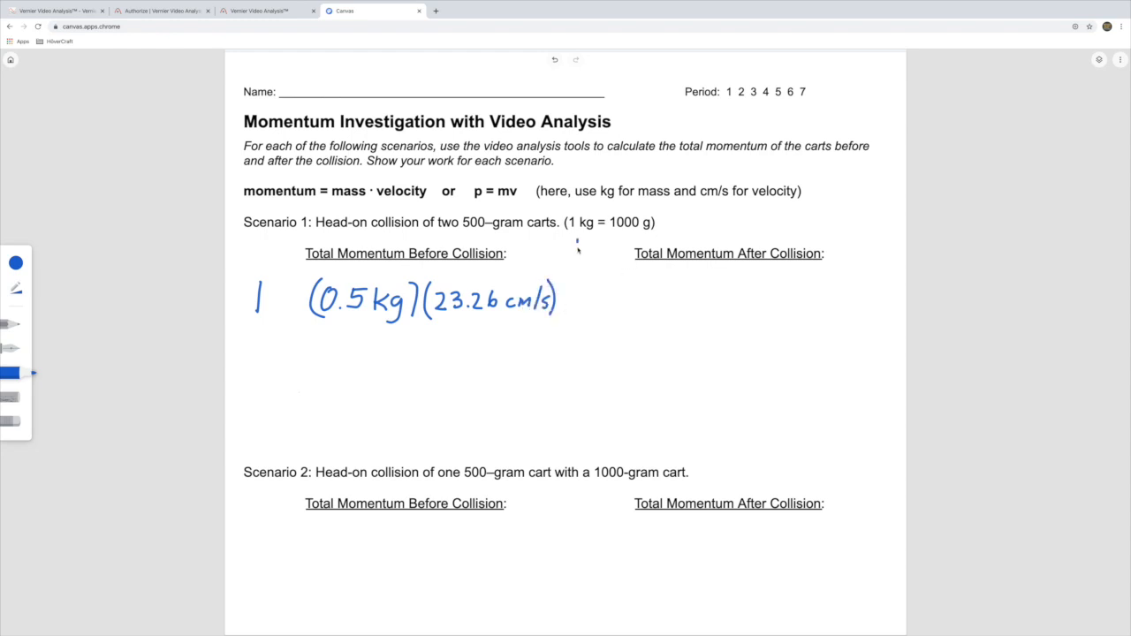
drag(576, 246, 580, 438)
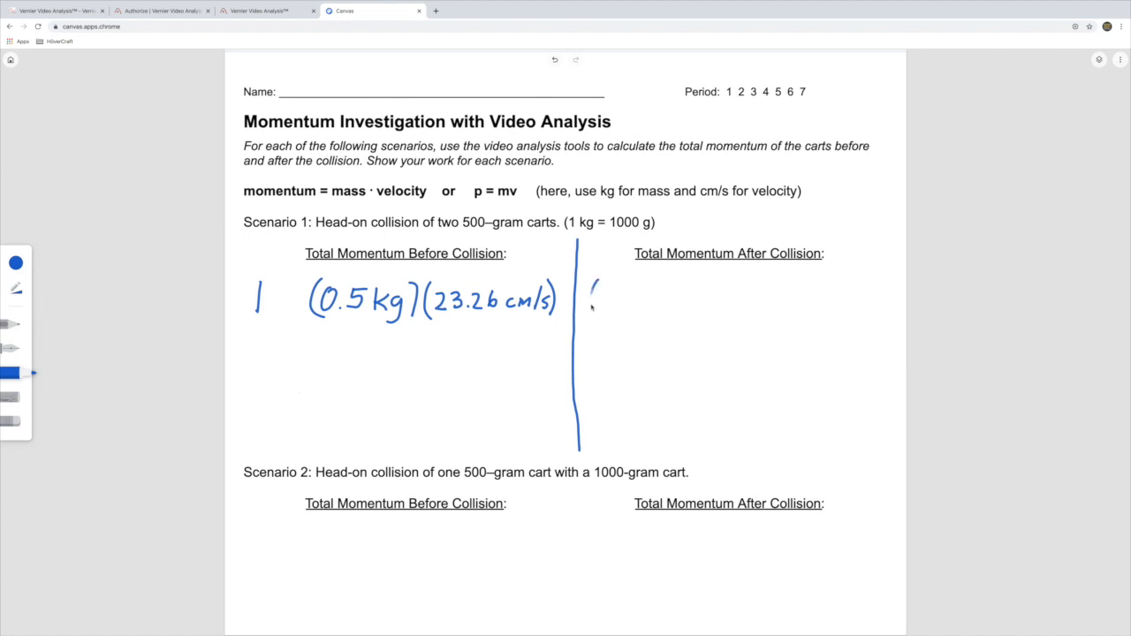
Step: Handwrite (0.5 kg)(-68.54 cm/s) under Total Momentum After Collision
drag(587, 297, 645, 297)
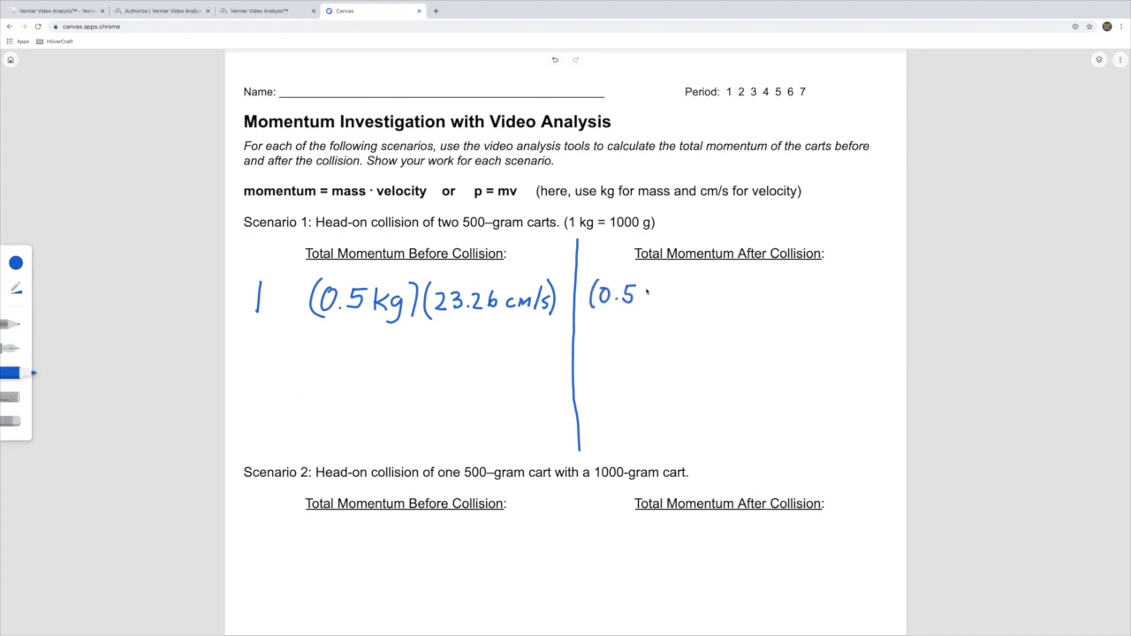
drag(636, 297, 690, 300)
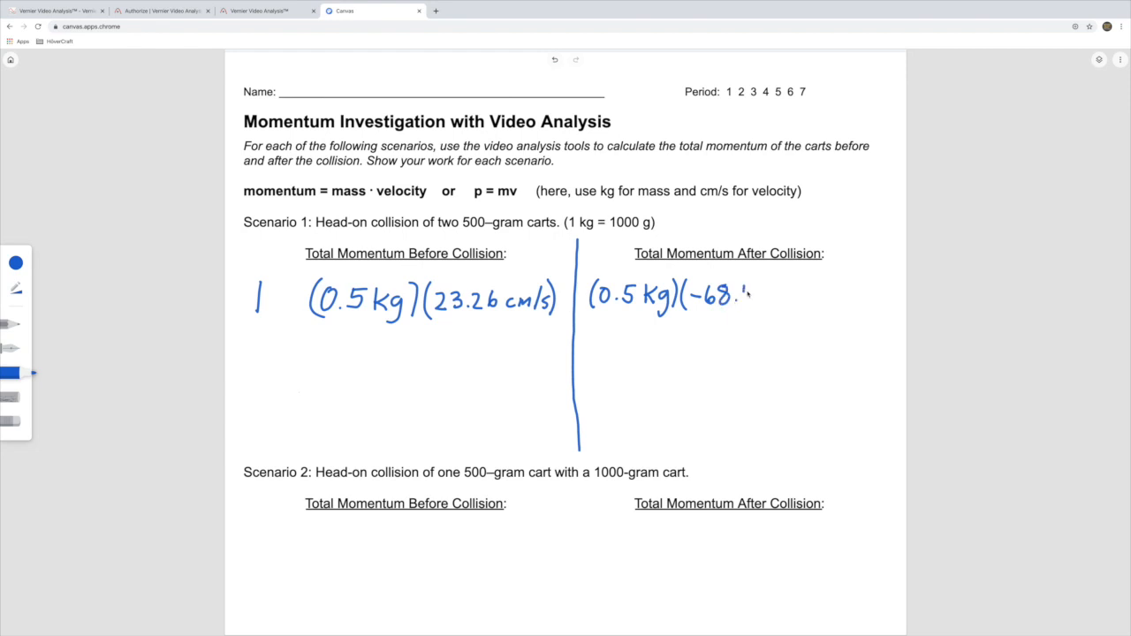
text(54)
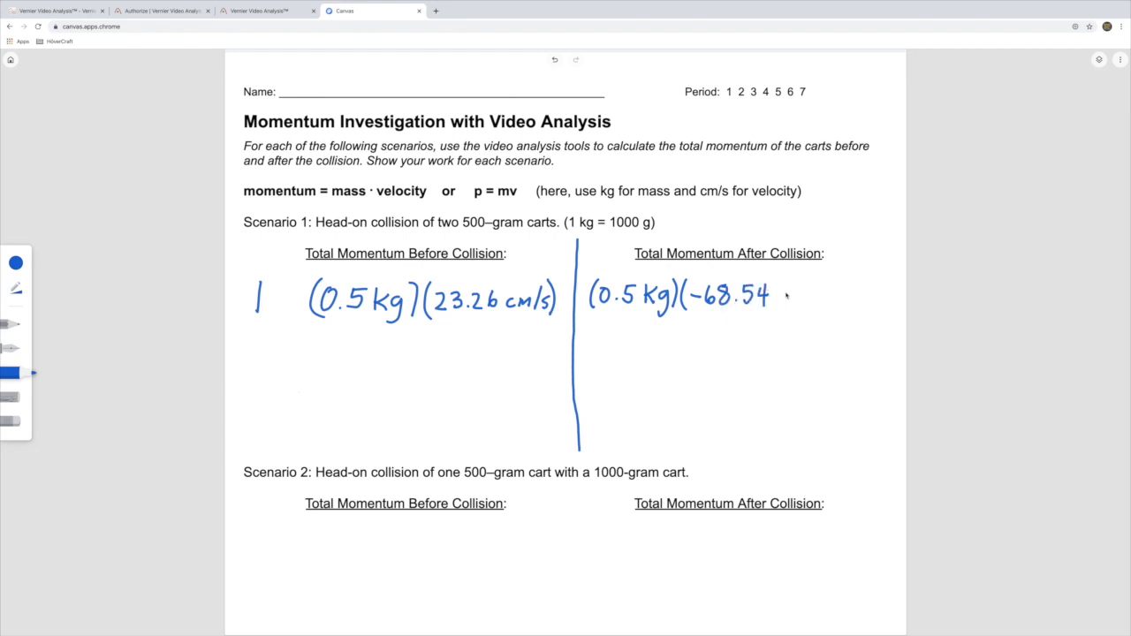
text(cm/s))
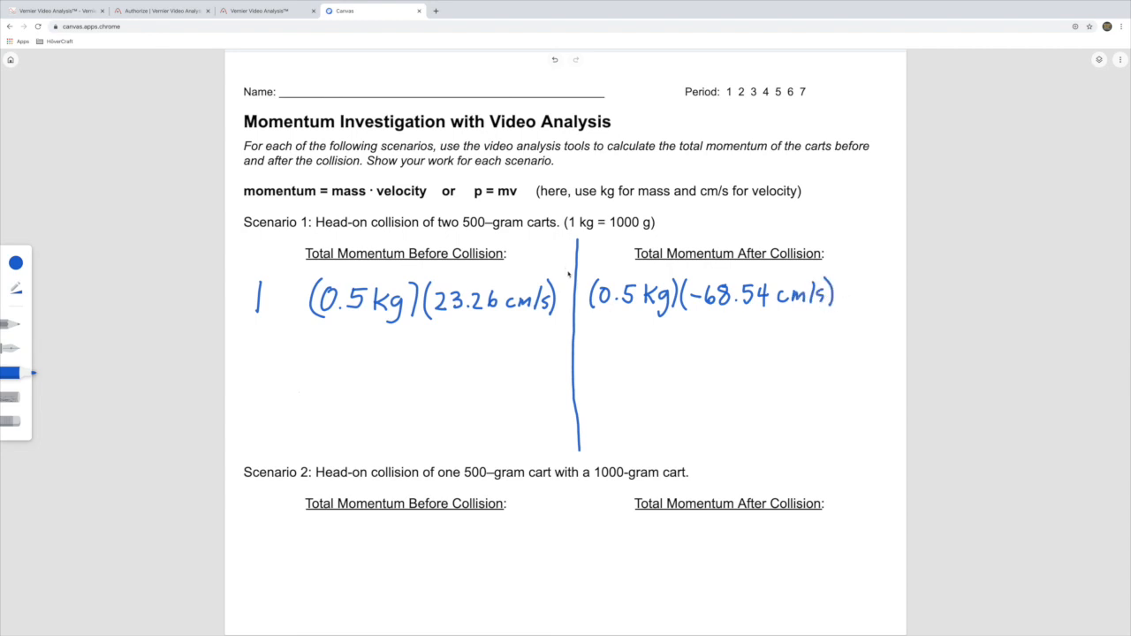
click(569, 292)
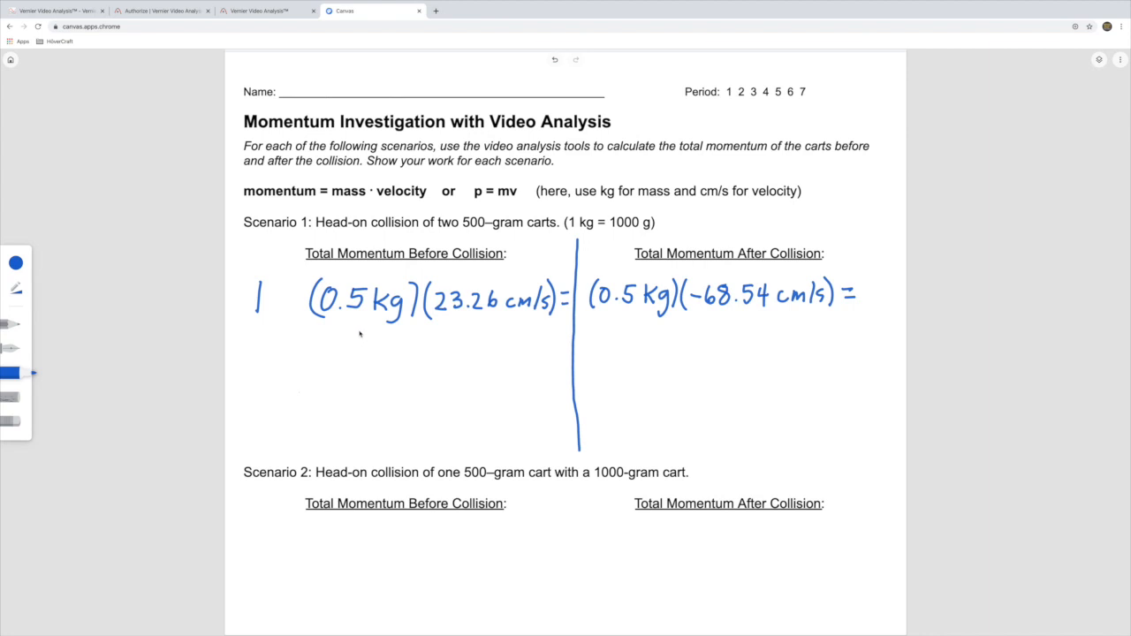
Step: Write the results 11.63 kg·cm/s and -34.27 kg·cm/s and underline the Scenario 1 work
drag(349, 332, 375, 354)
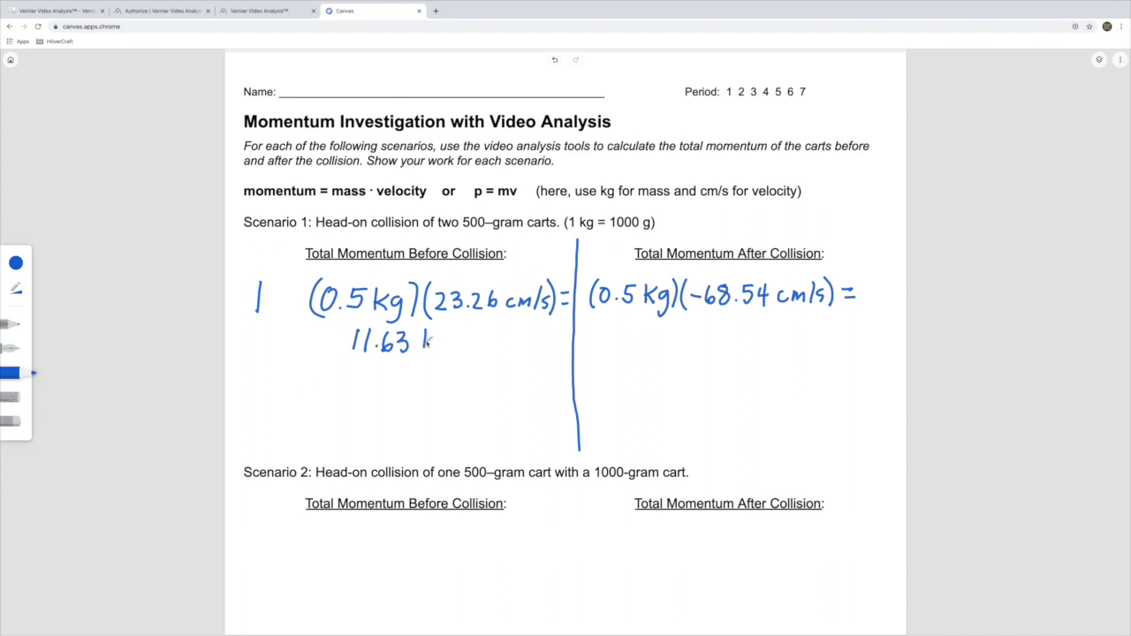
drag(425, 344, 445, 345)
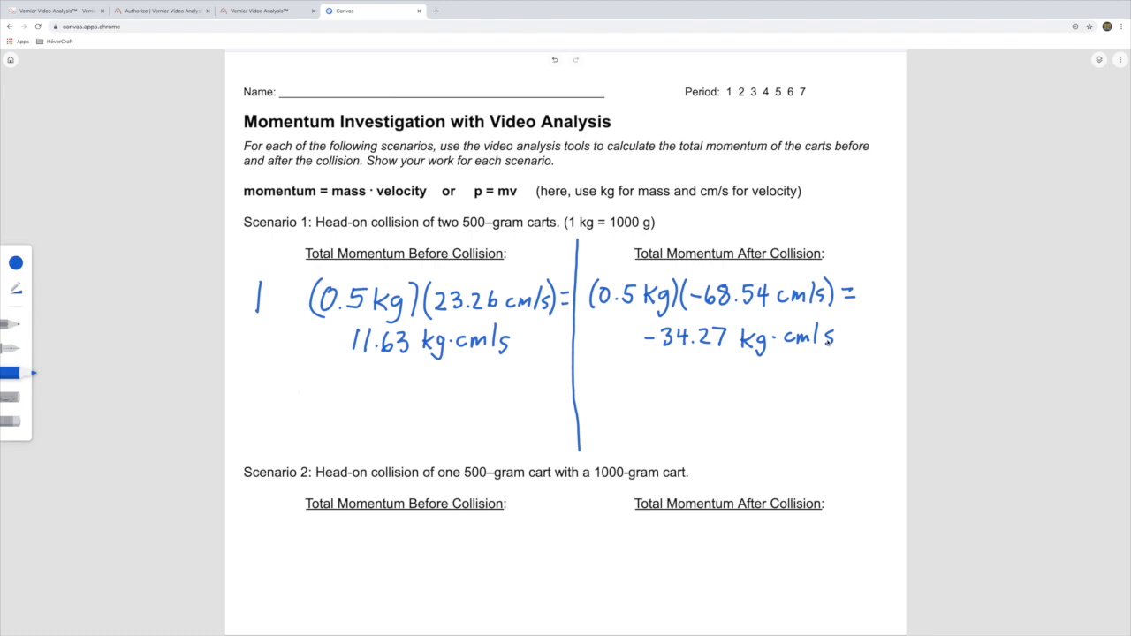
drag(255, 378, 869, 362)
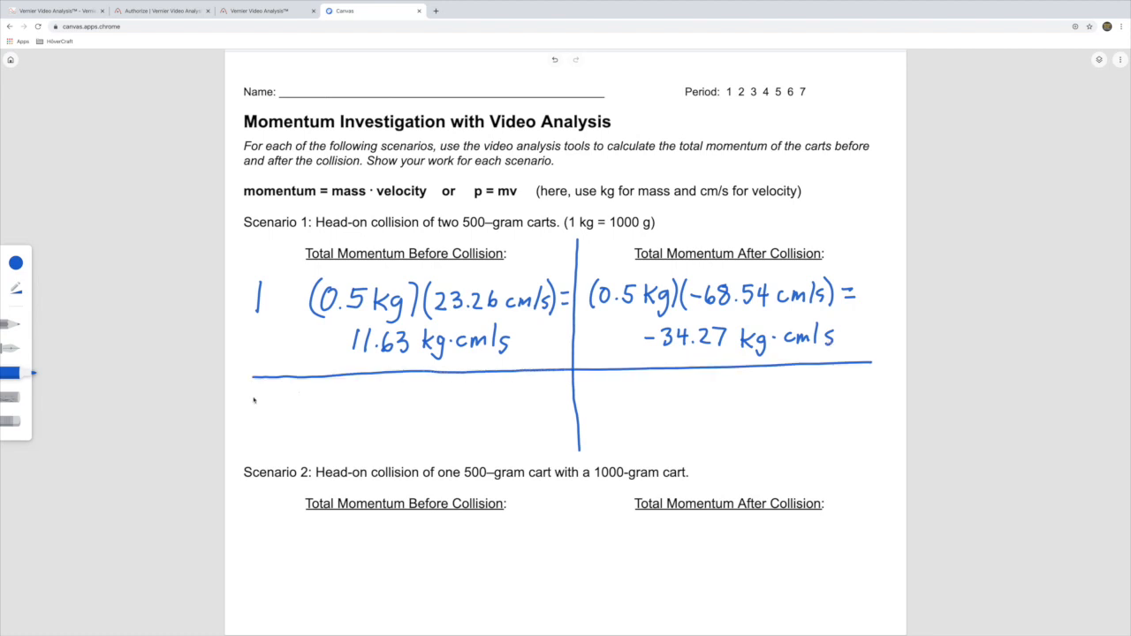